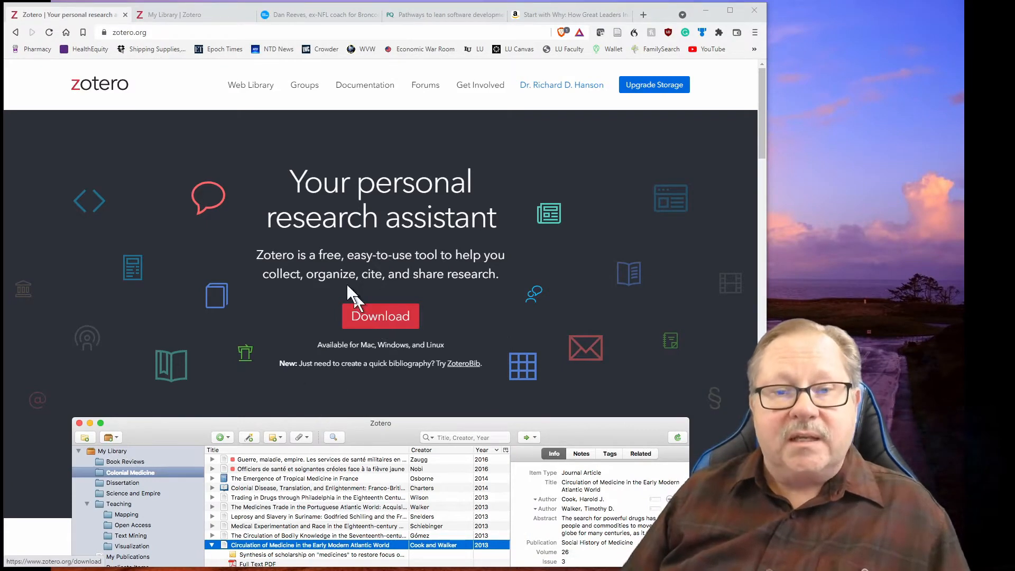
Open the Zotero Web Library from zotero.org showing the Leadership collection items.
double_click(328, 255)
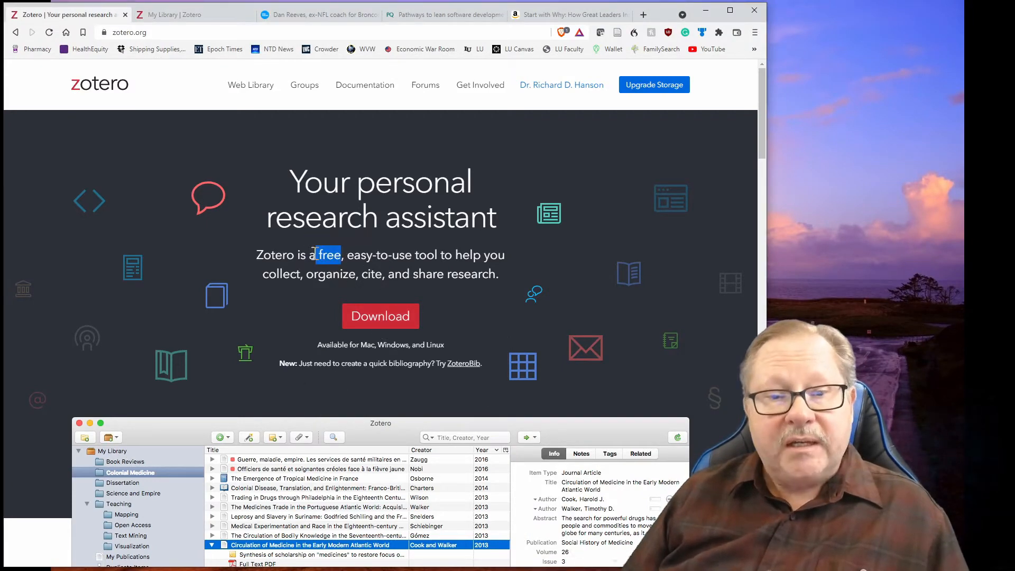
mouse_move(573, 243)
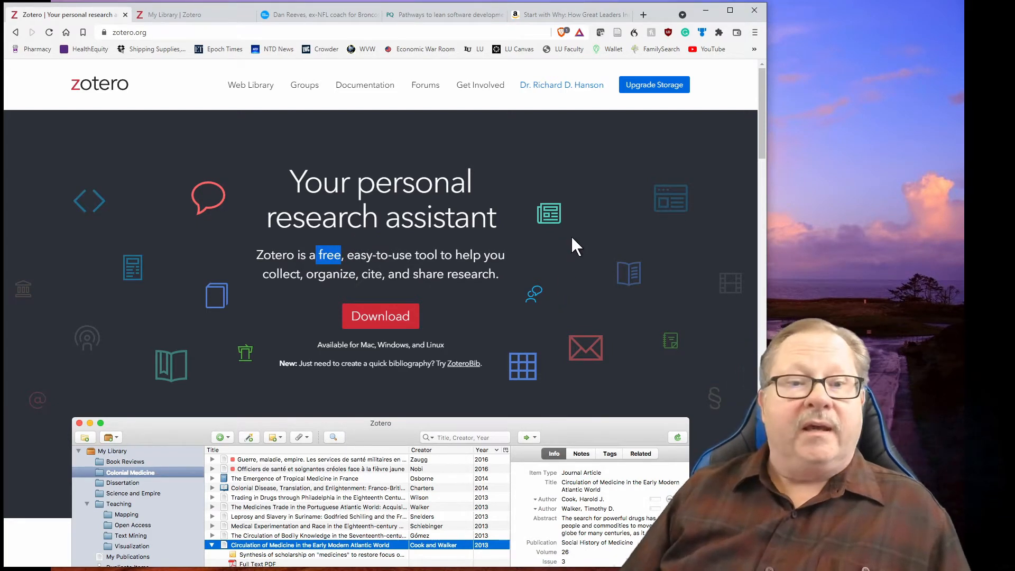
mouse_move(567, 248)
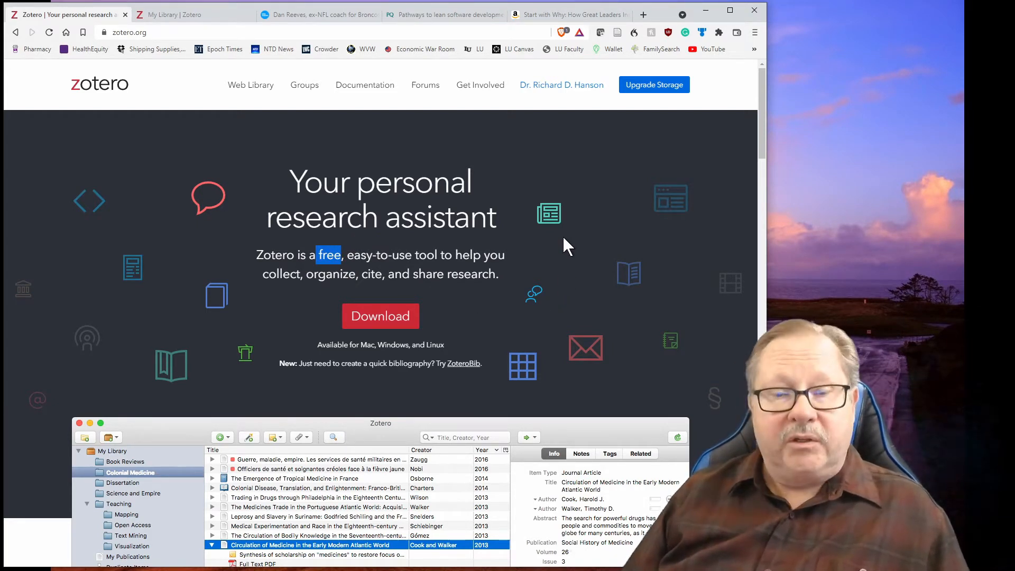
mouse_move(560, 264)
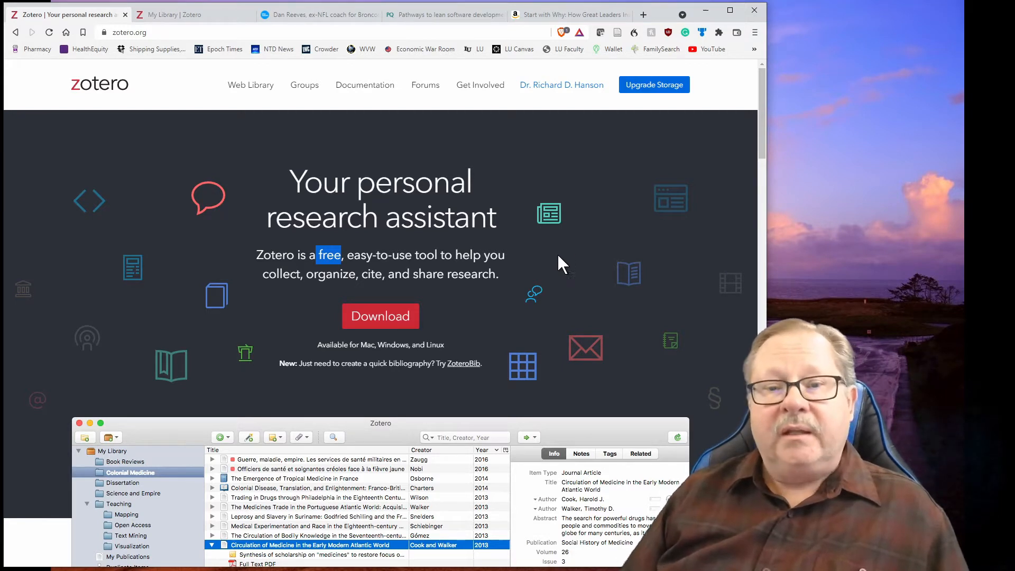
mouse_move(539, 261)
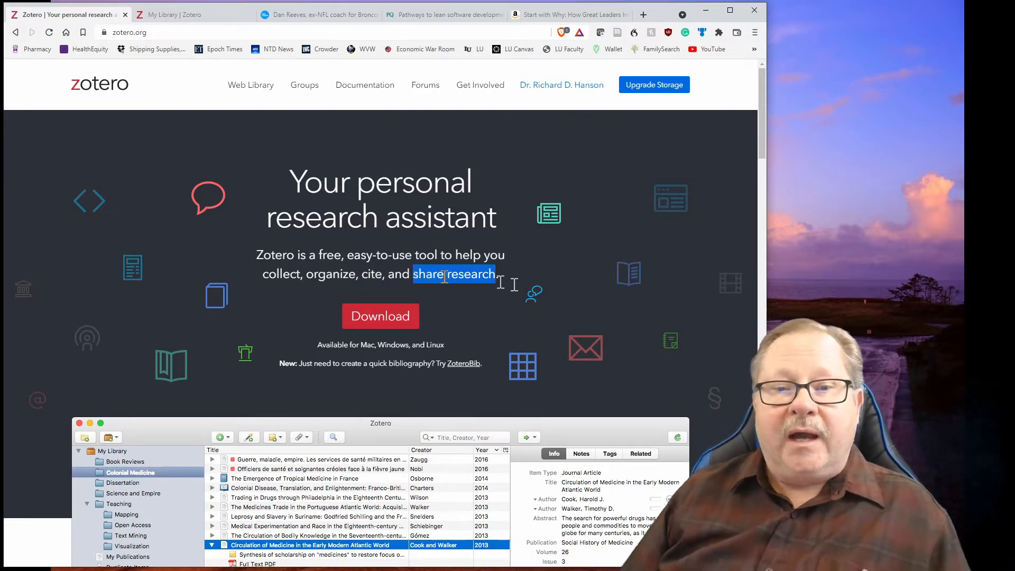
mouse_move(531, 346)
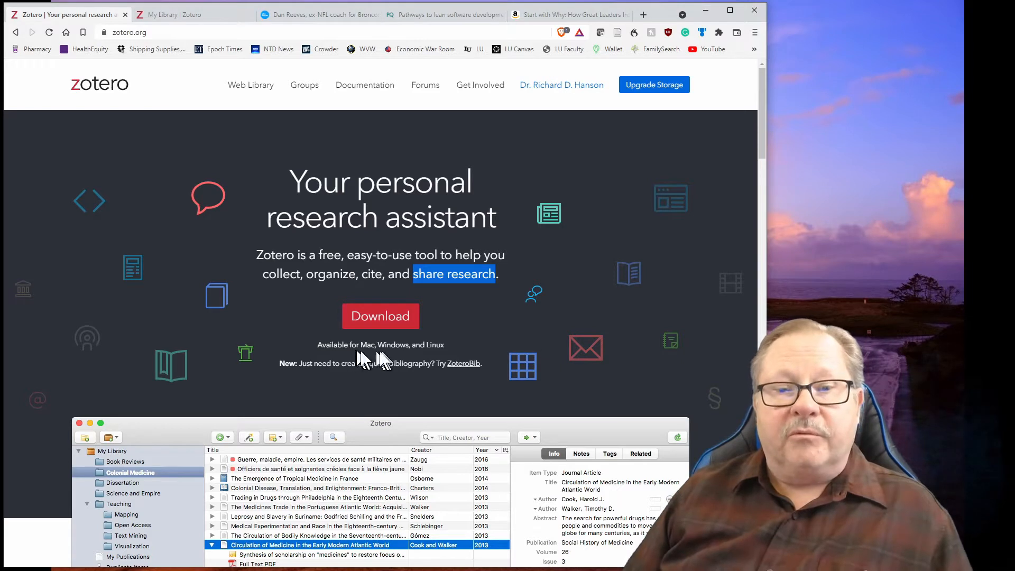
mouse_move(509, 356)
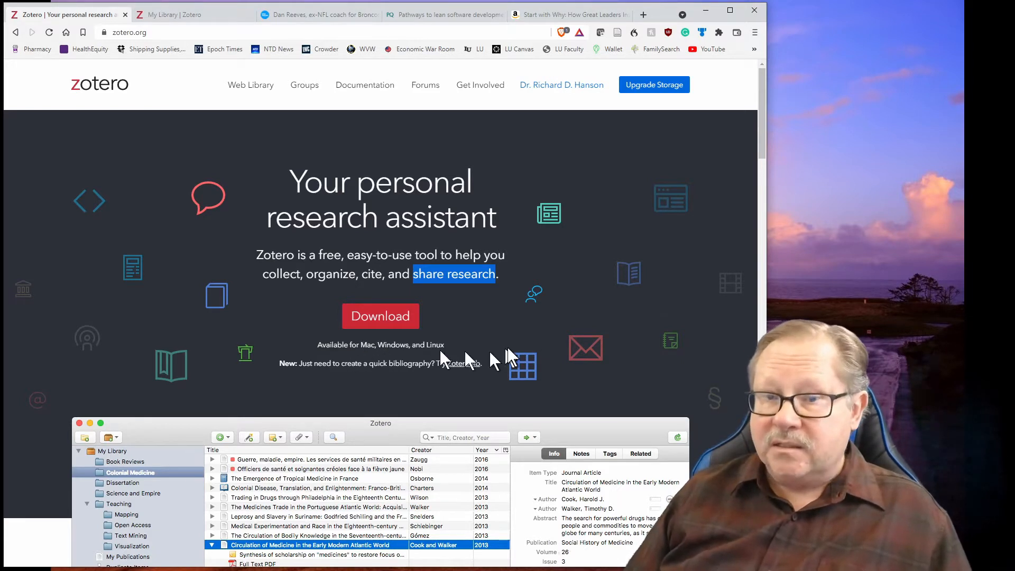
mouse_move(556, 324)
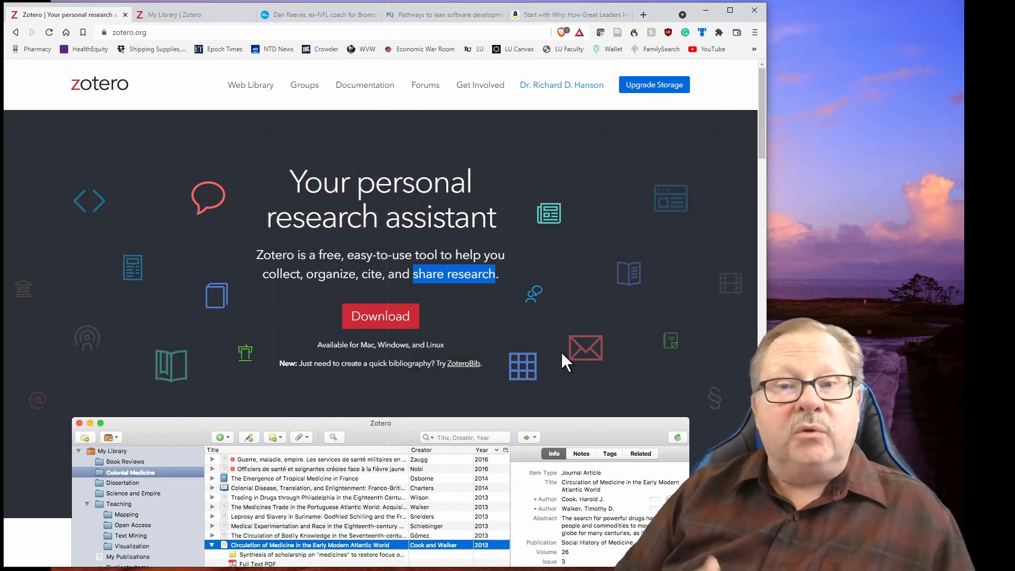
mouse_move(495, 326)
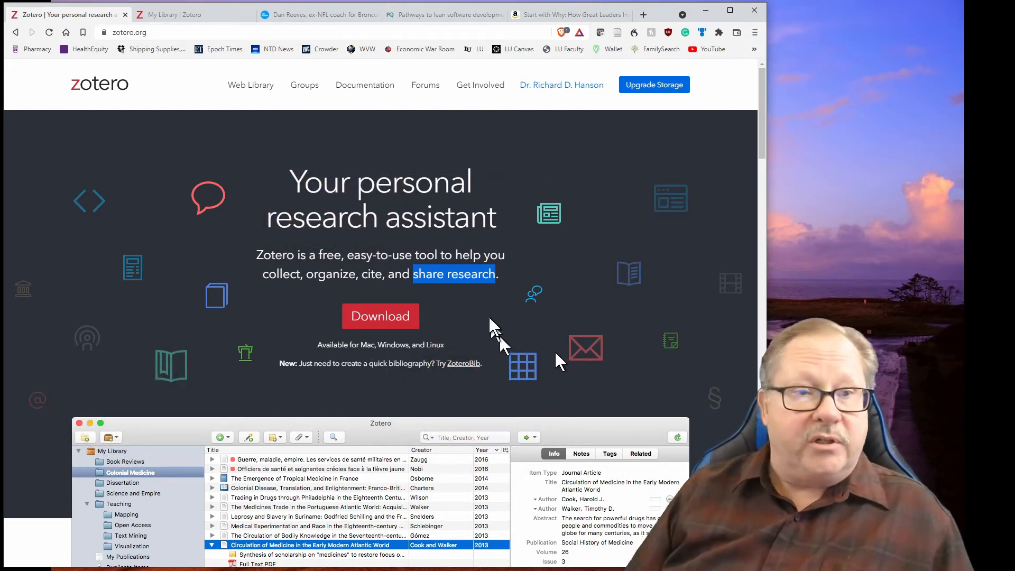
left_click(171, 14)
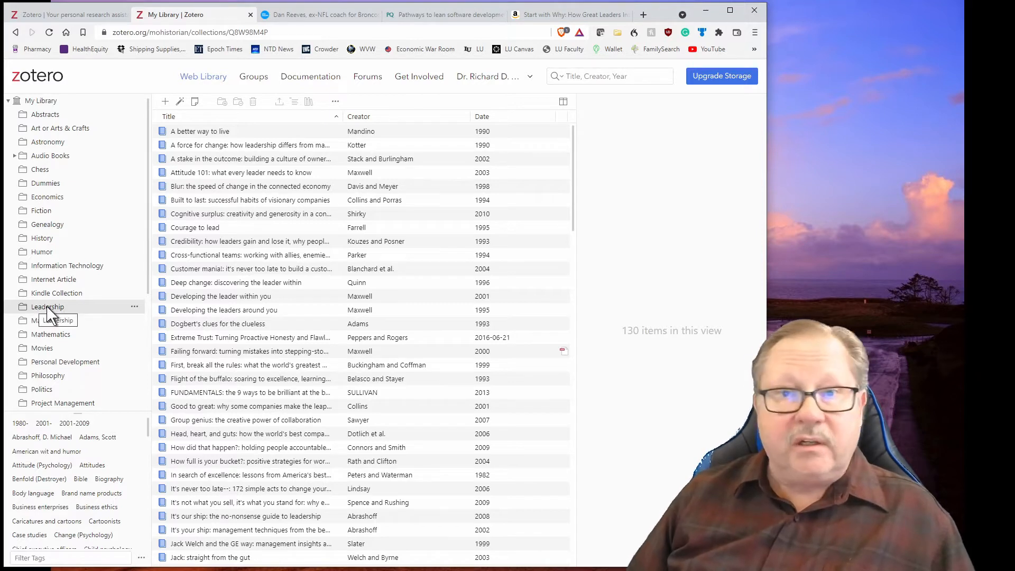
mouse_move(265, 232)
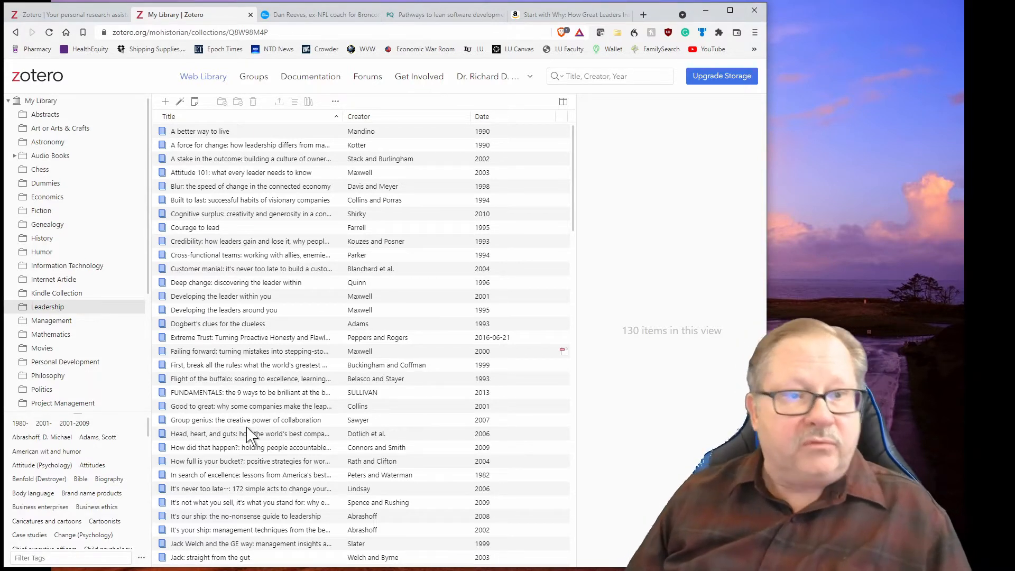
mouse_move(283, 232)
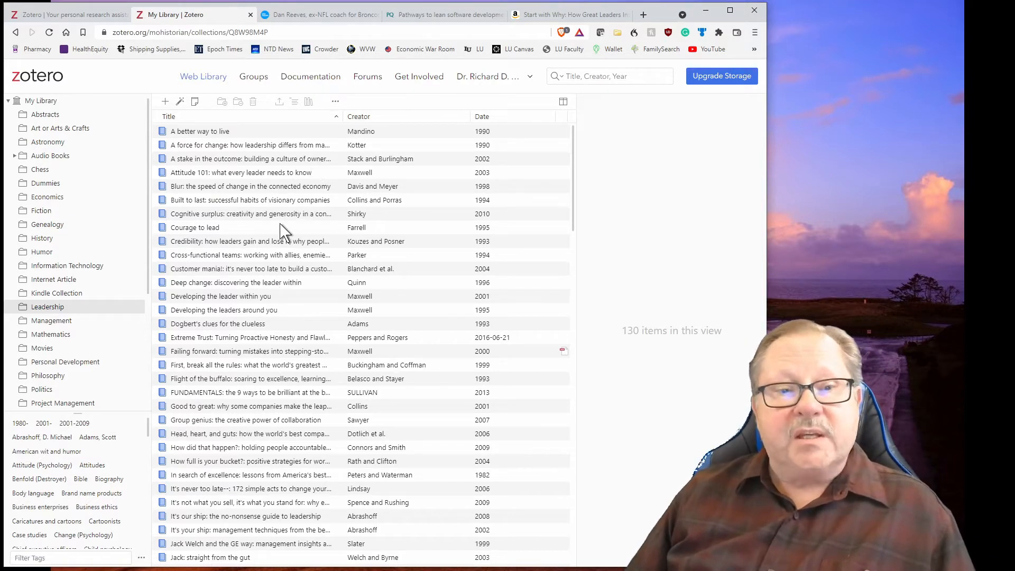
mouse_move(275, 253)
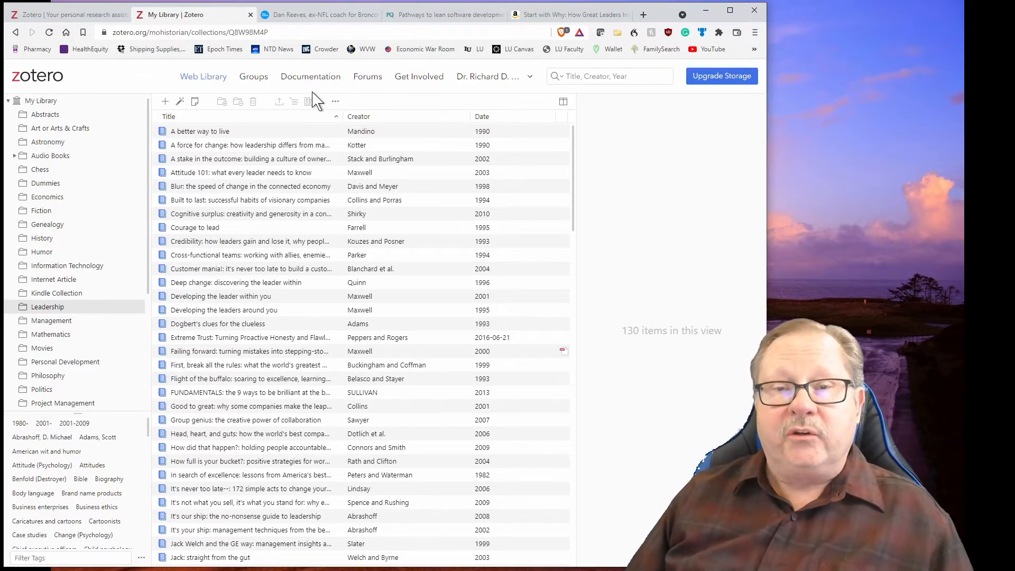
Switch Chrome to the USA Today article on Dan Reeves' death.
left_click(317, 14)
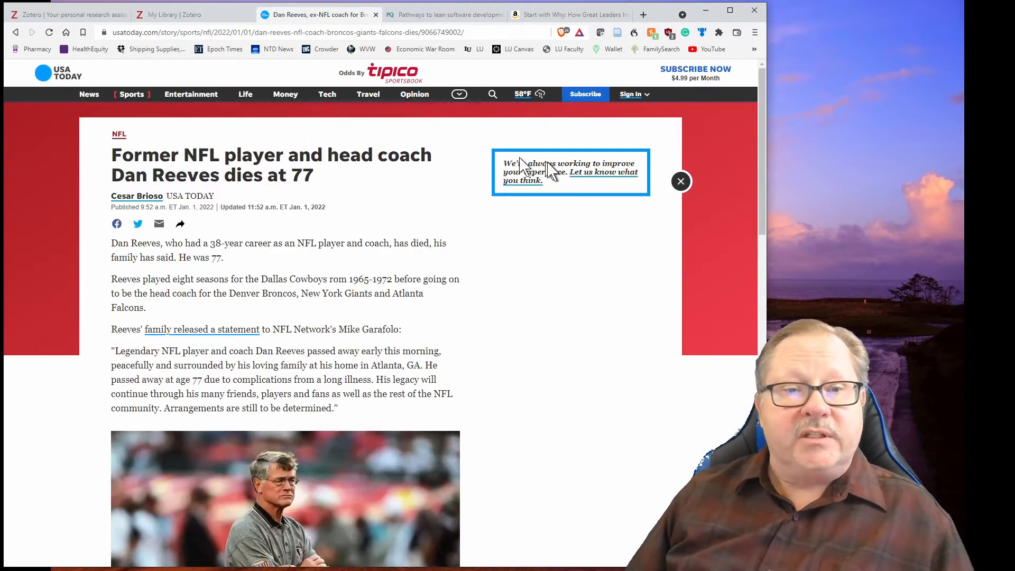
mouse_move(553, 171)
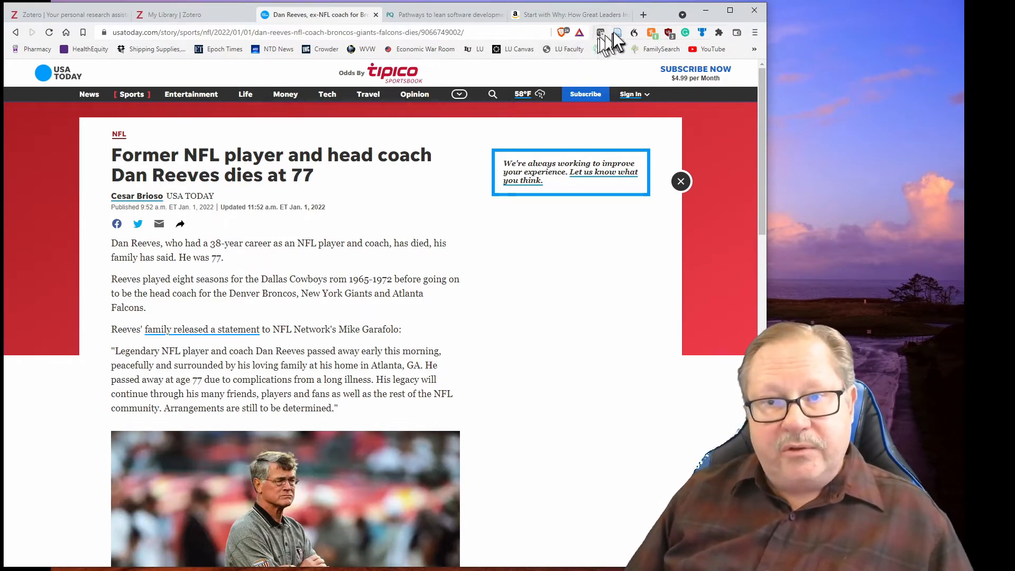
mouse_move(616, 33)
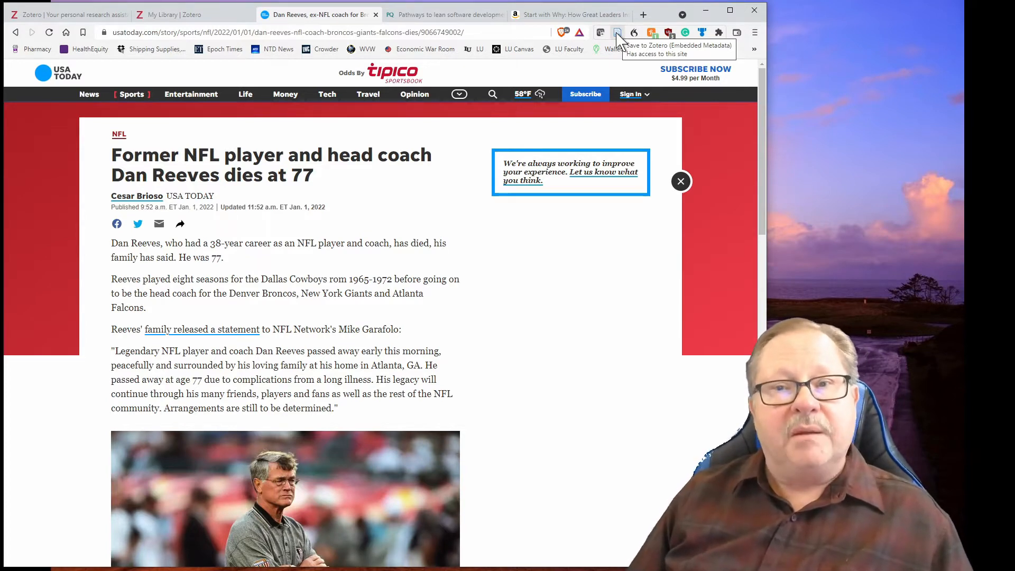
Save the Dan Reeves article to the History collection with the Zotero Connector.
left_click(616, 33)
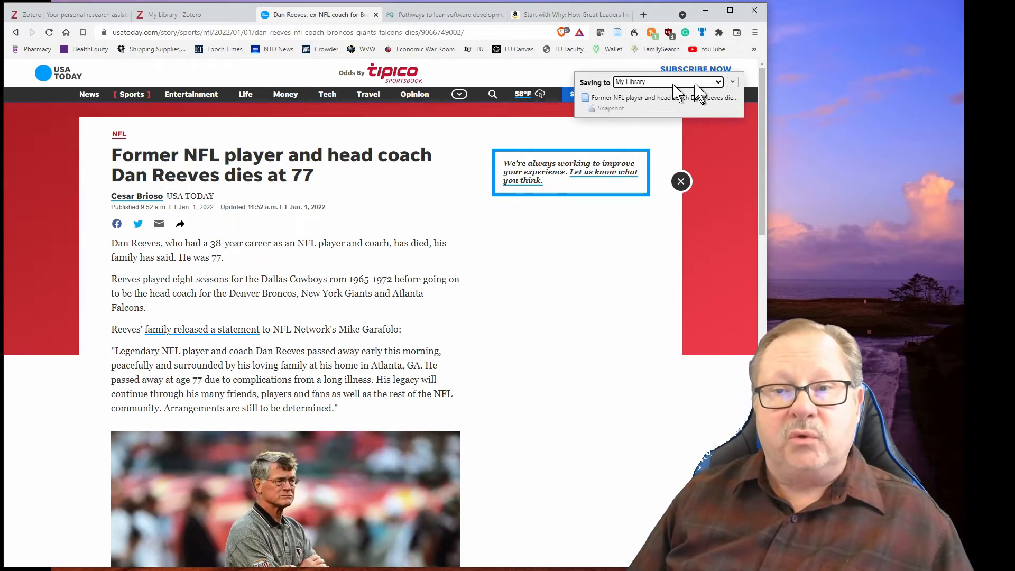
left_click(732, 81)
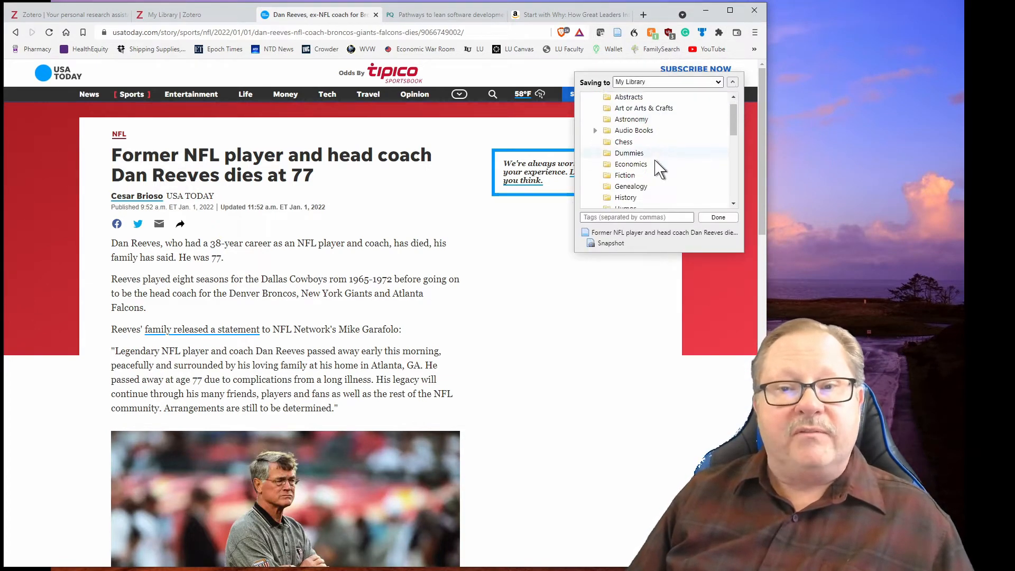
scroll("down", 3)
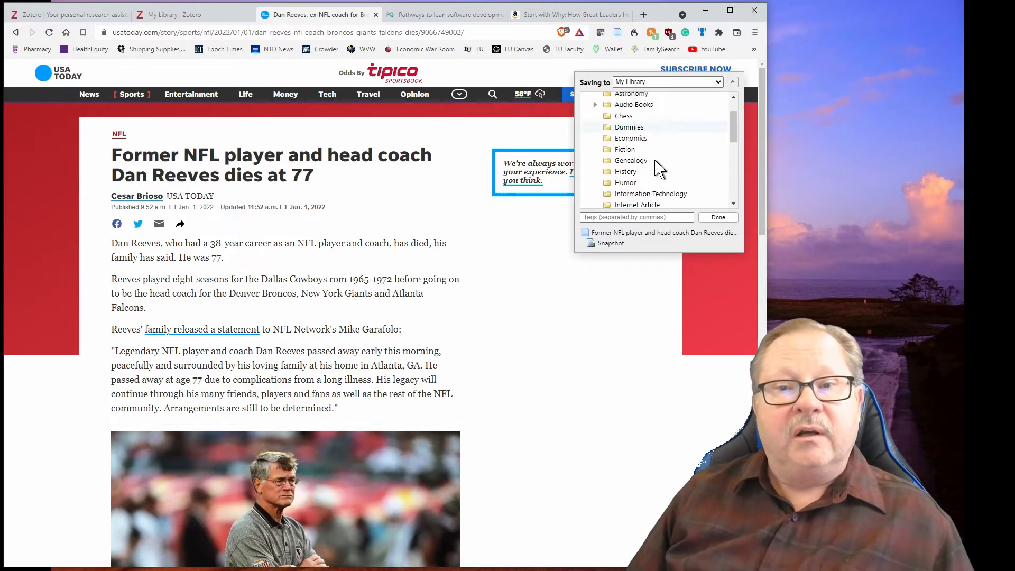
scroll("up", 3)
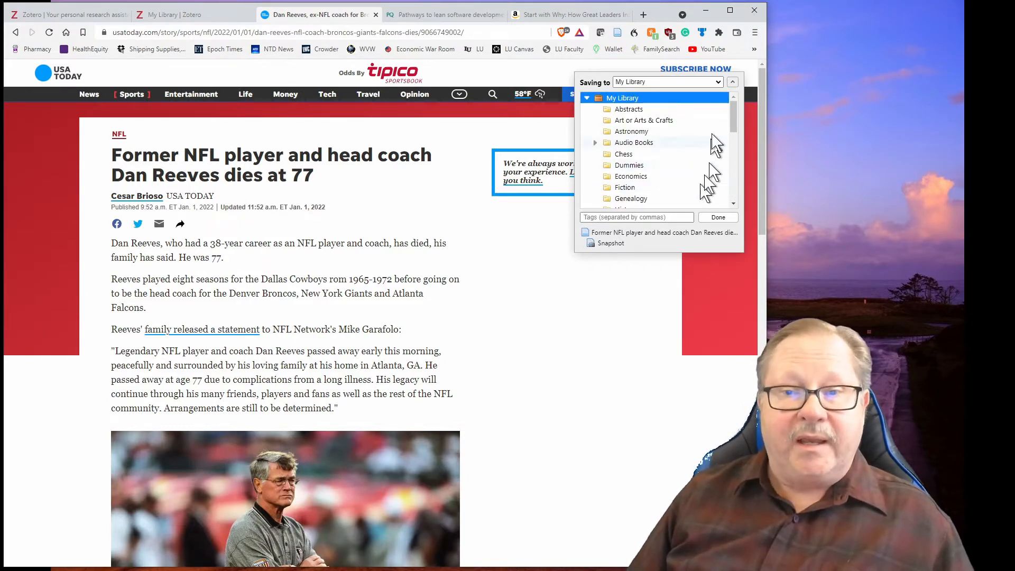
scroll("down", 3)
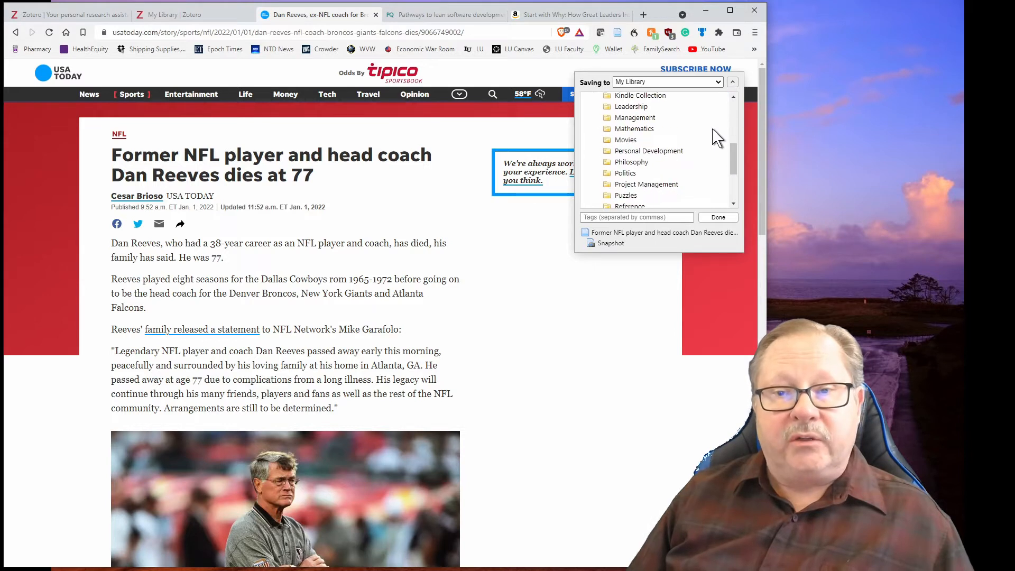
left_click(625, 103)
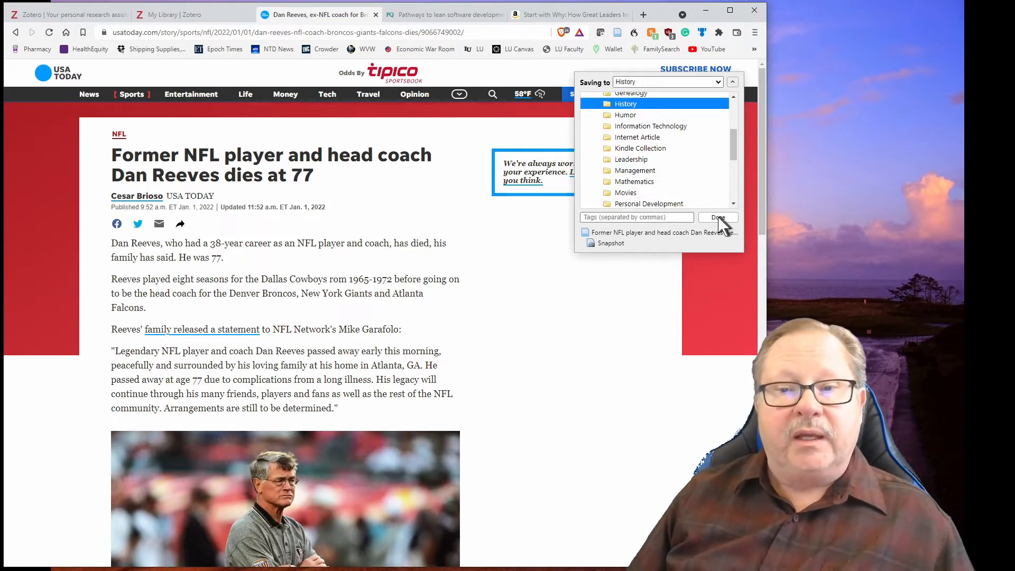
left_click(717, 217)
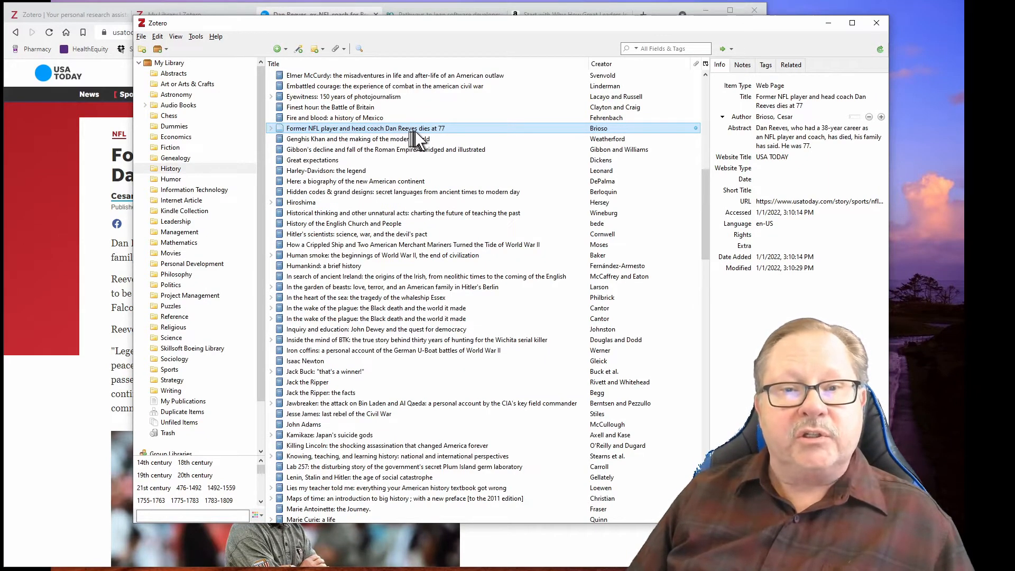
mouse_move(452, 136)
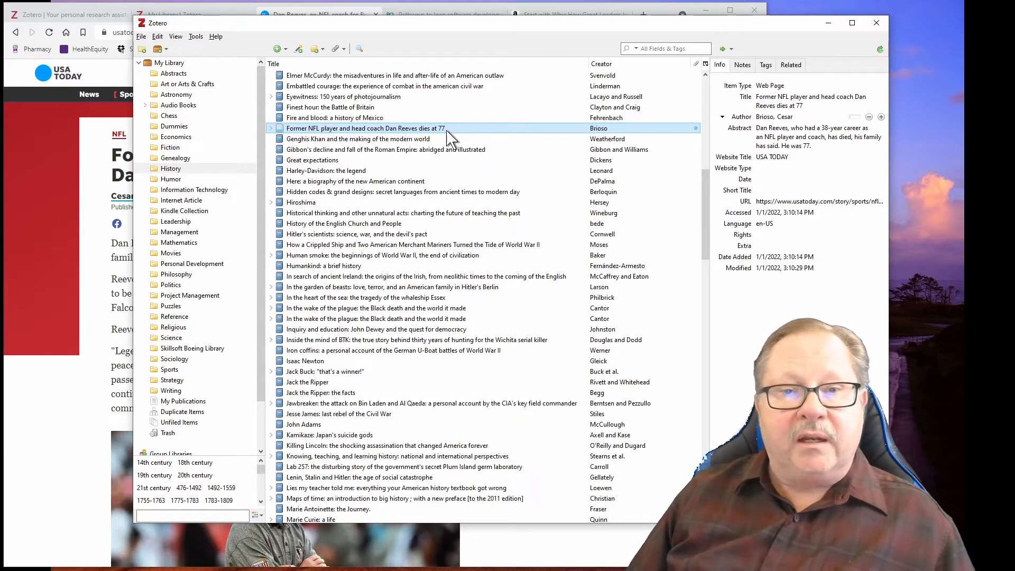
mouse_move(622, 134)
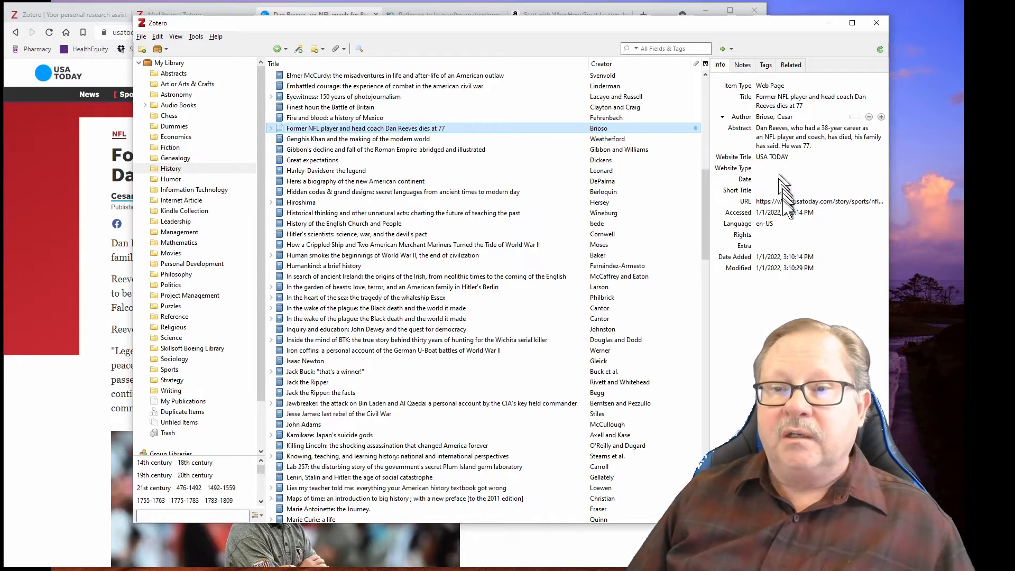
mouse_move(796, 298)
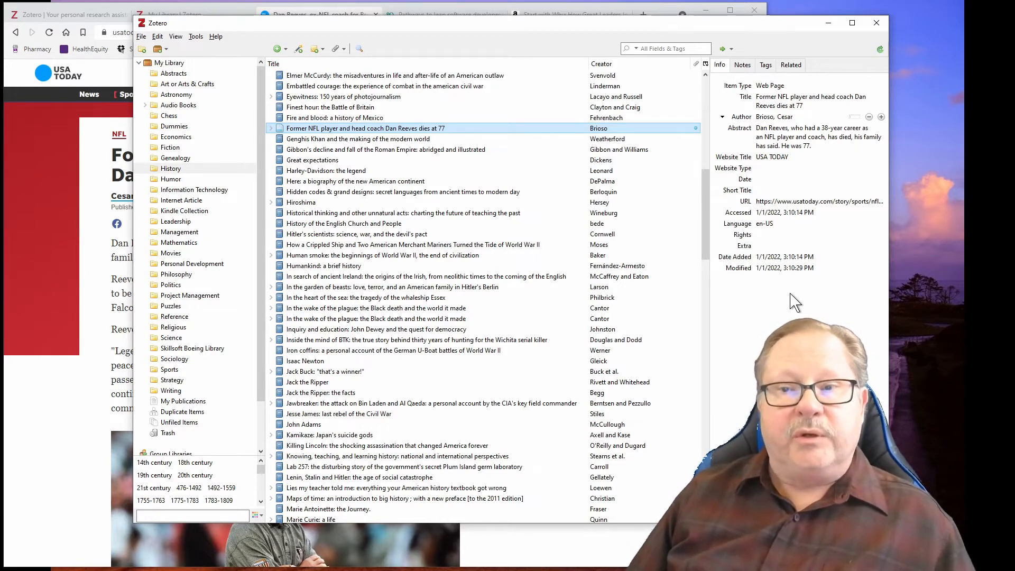
mouse_move(767, 223)
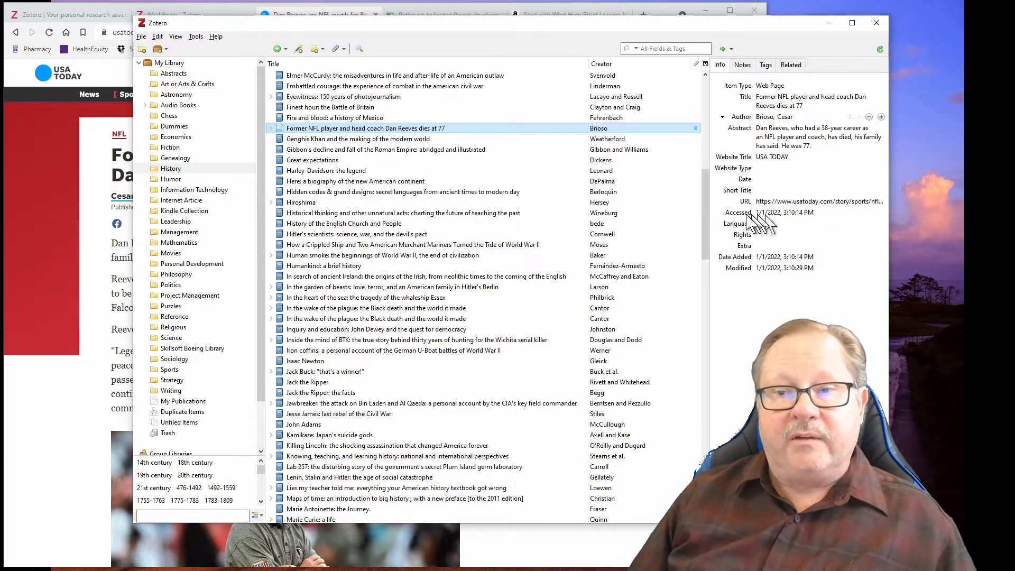
mouse_move(823, 223)
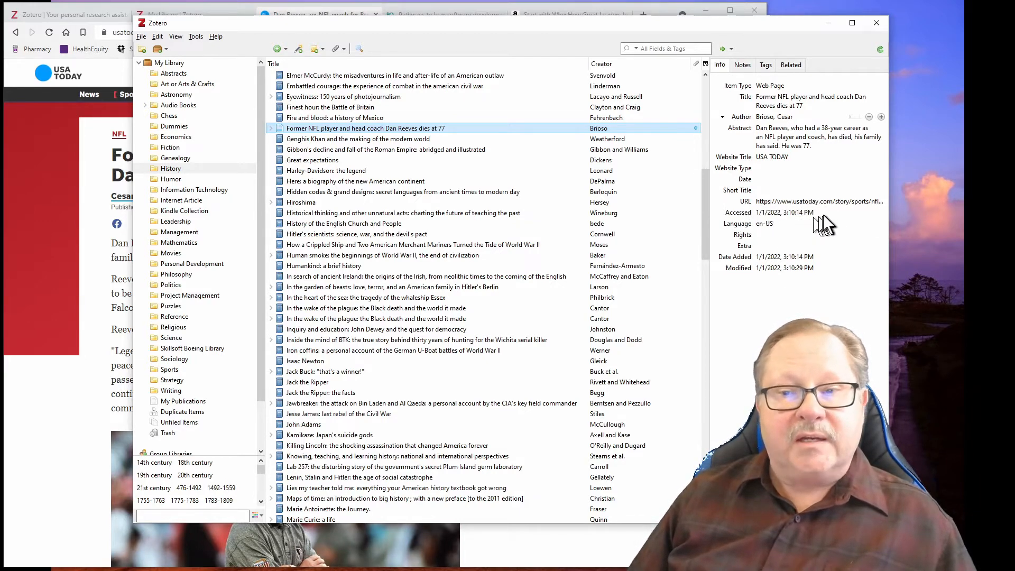
mouse_move(792, 133)
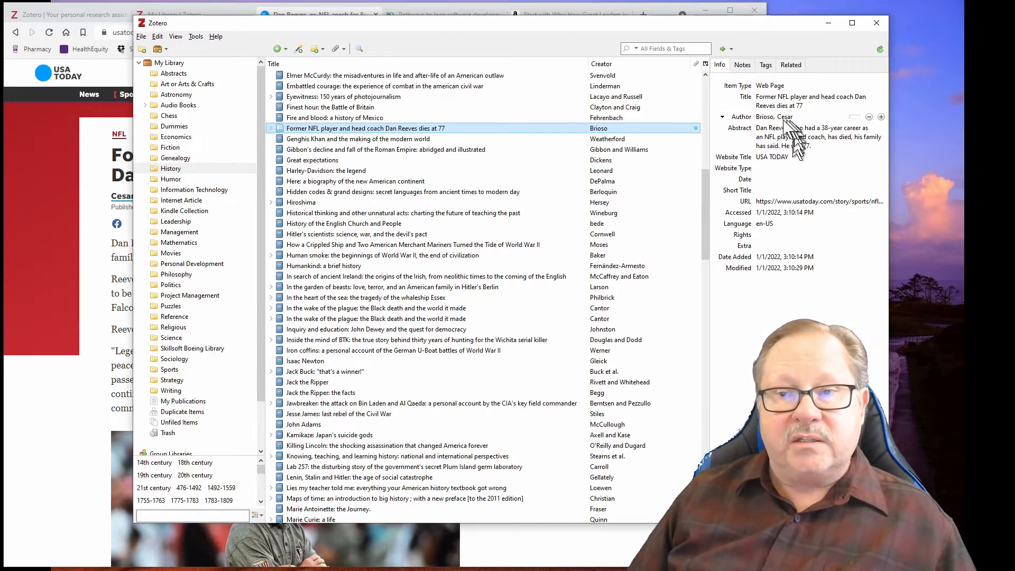
mouse_move(822, 140)
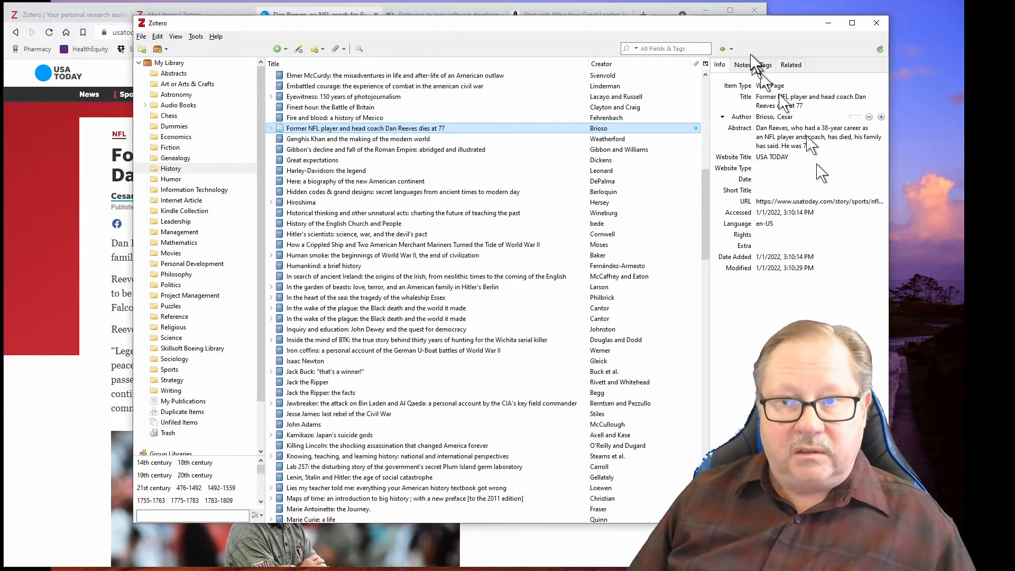
mouse_move(638, 29)
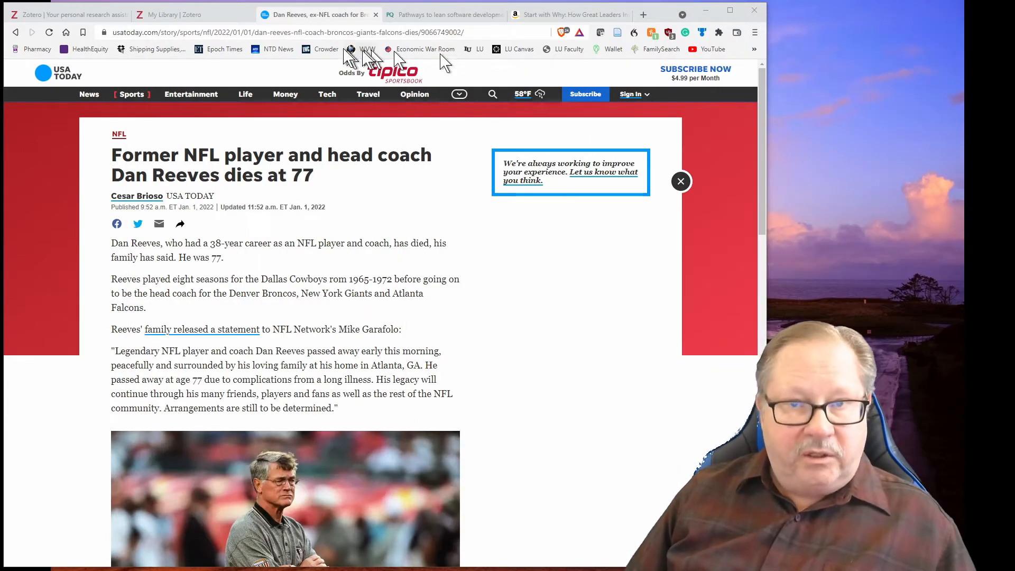
Switch to the ProQuest page for the Pathways to lean software development dissertation.
left_click(446, 14)
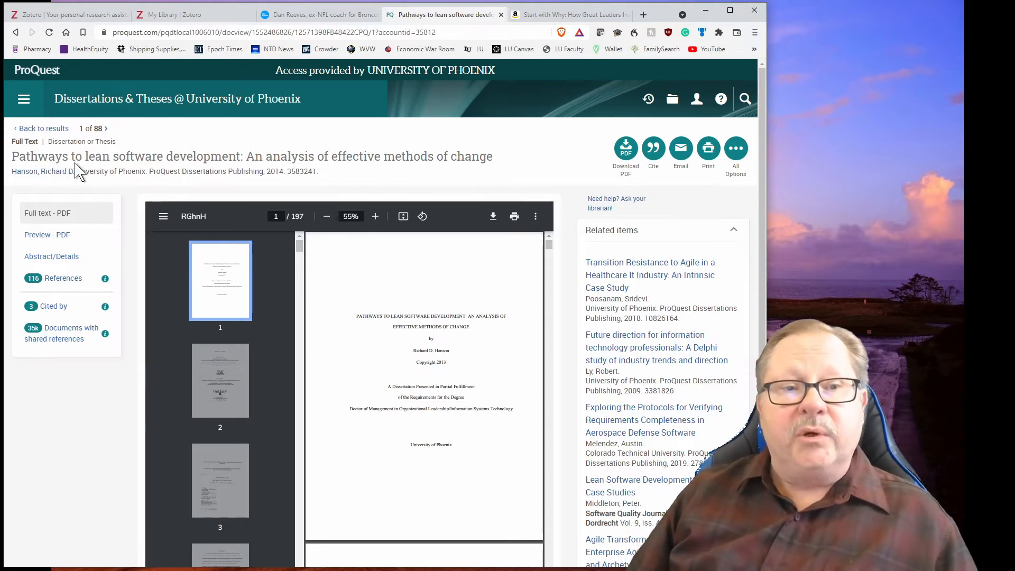
mouse_move(339, 188)
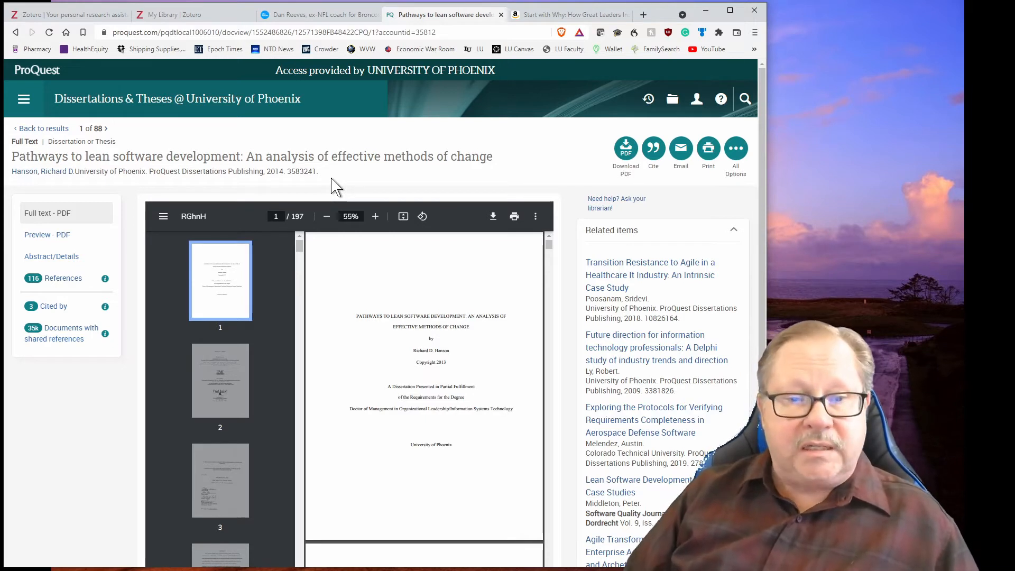
mouse_move(378, 103)
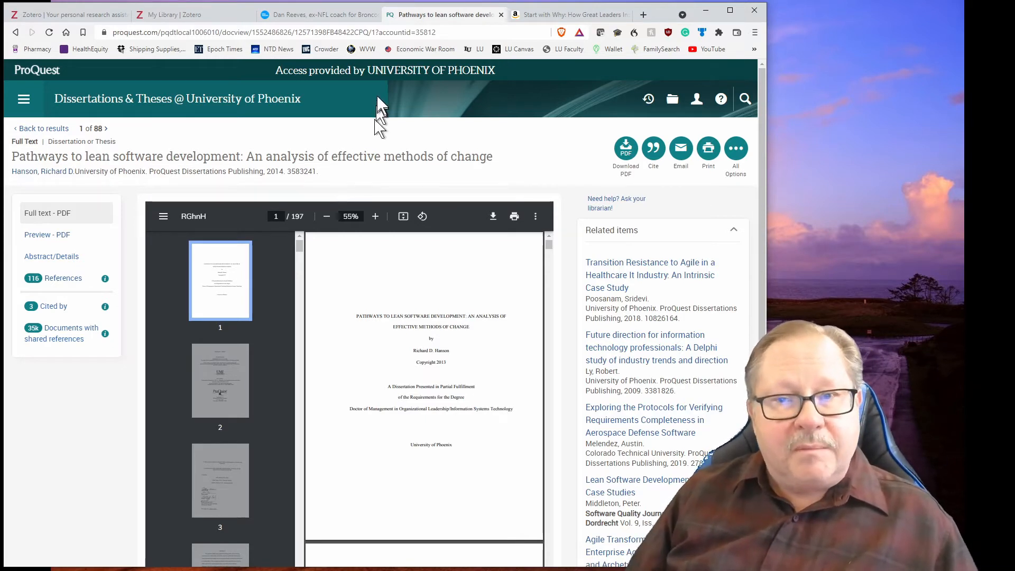
mouse_move(616, 33)
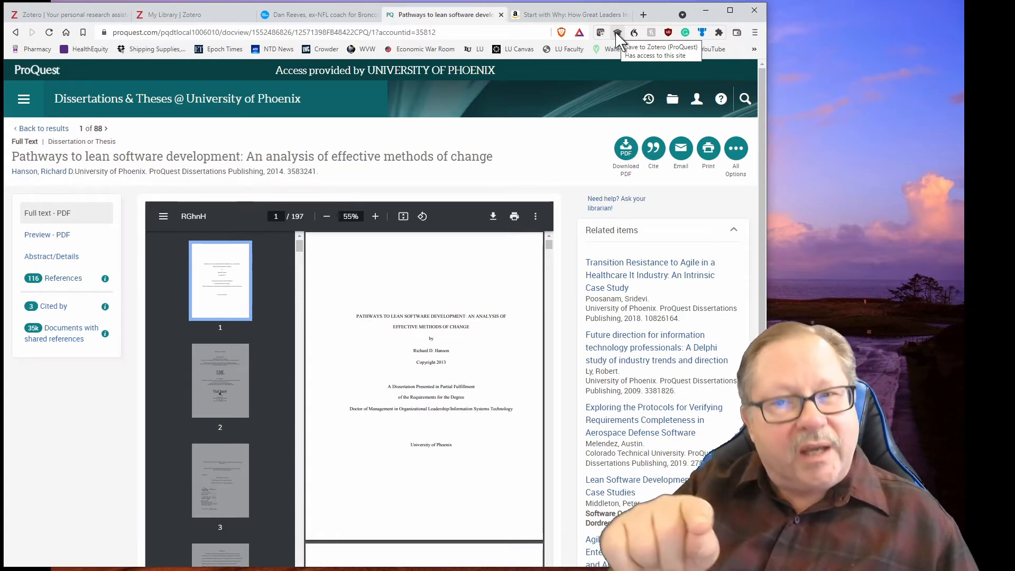
mouse_move(616, 36)
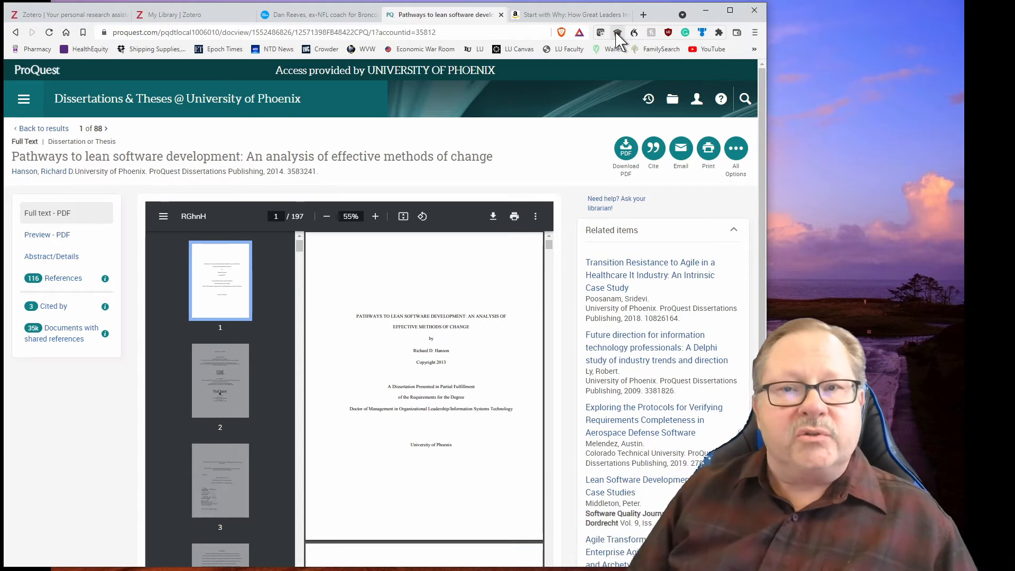
Save the lean software development dissertation to the History collection with the Zotero Connector.
left_click(616, 32)
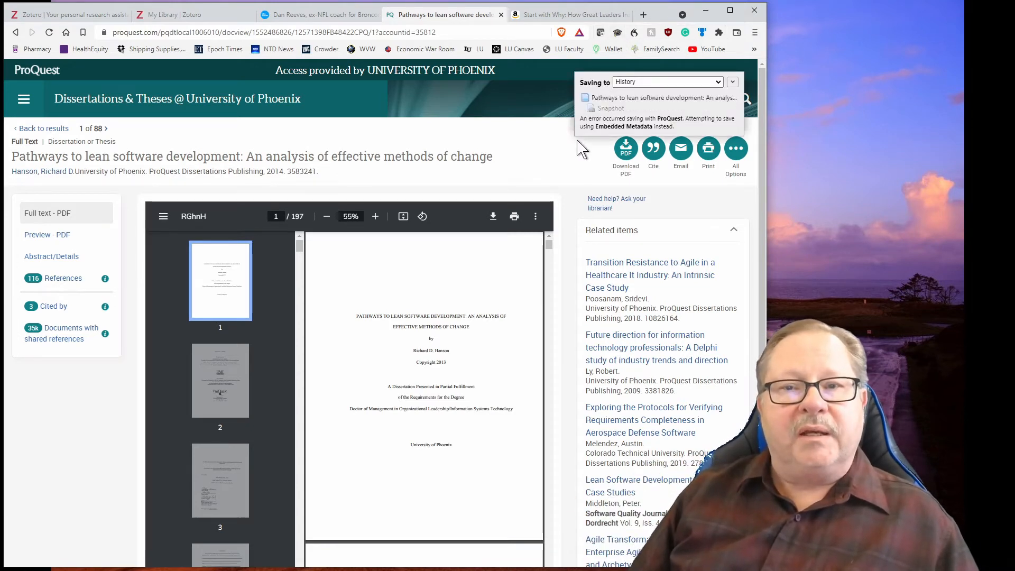
left_click(731, 82)
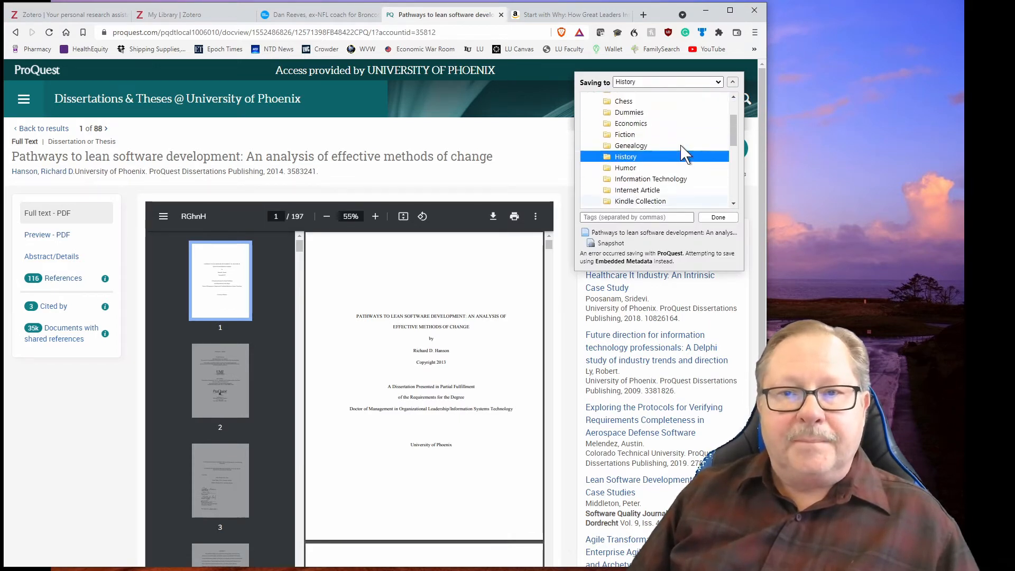
scroll("down", 3)
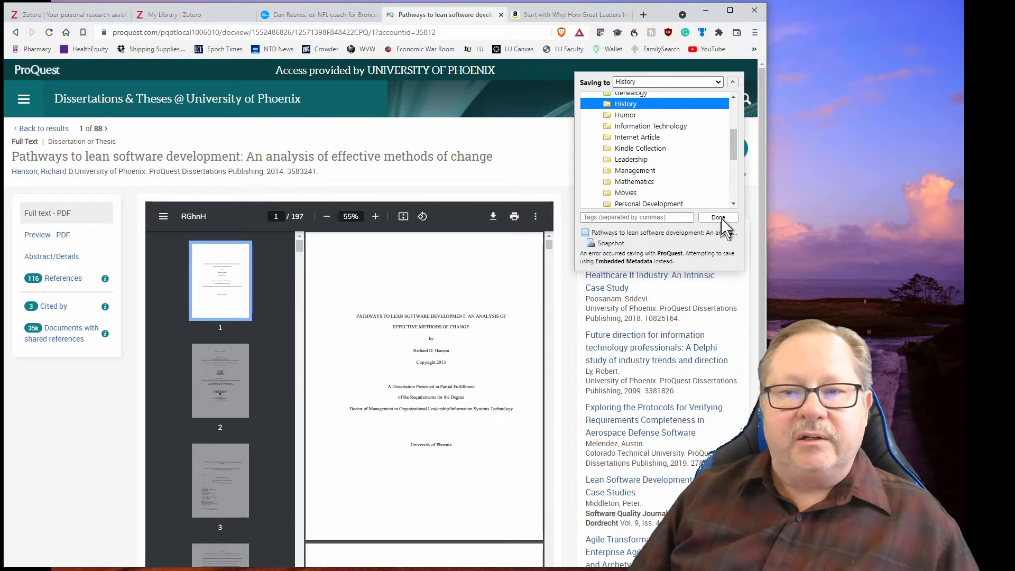
left_click(717, 217)
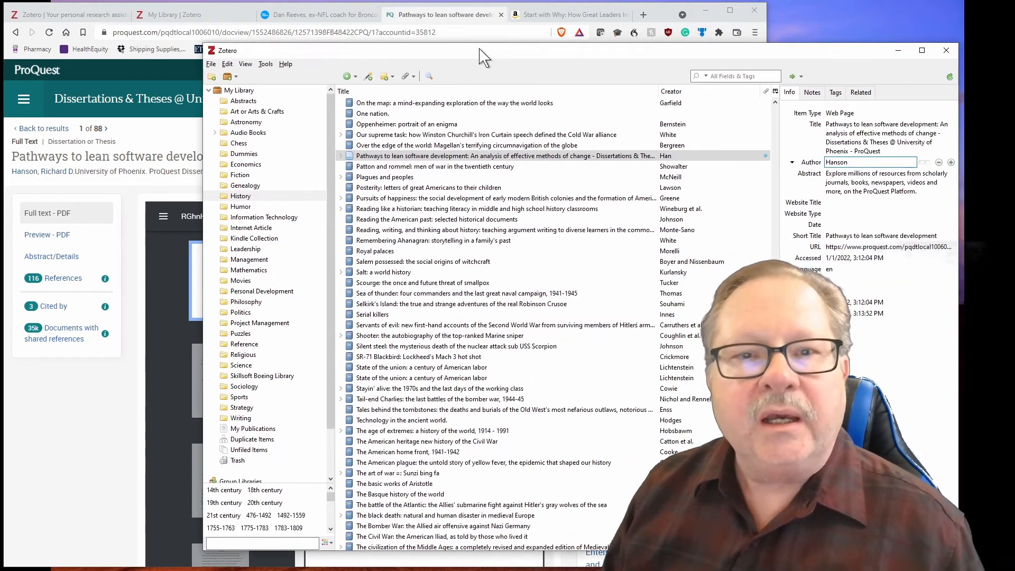
mouse_move(495, 55)
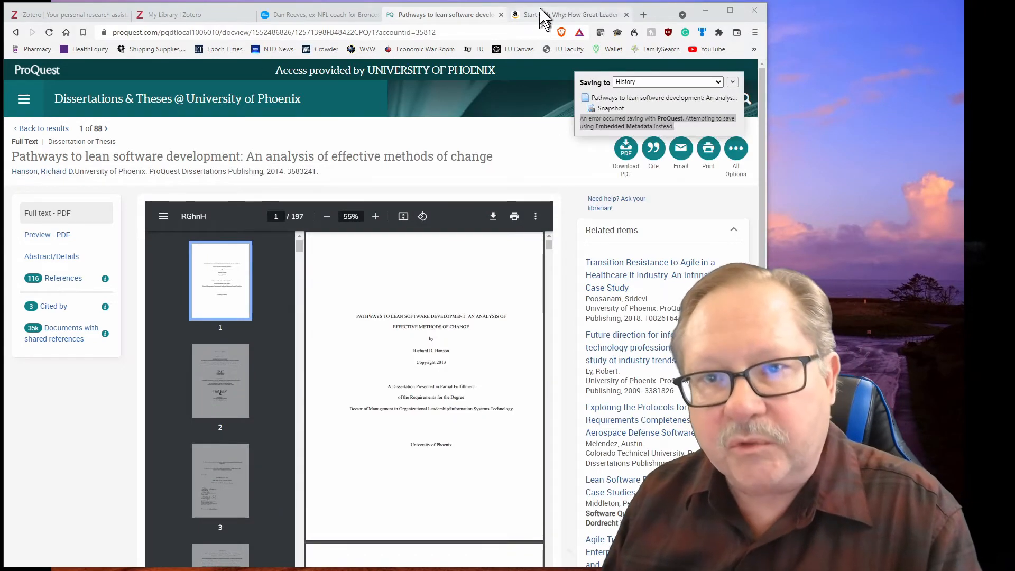
Switch to the Amazon product page for Sinek's Start with Why.
left_click(576, 13)
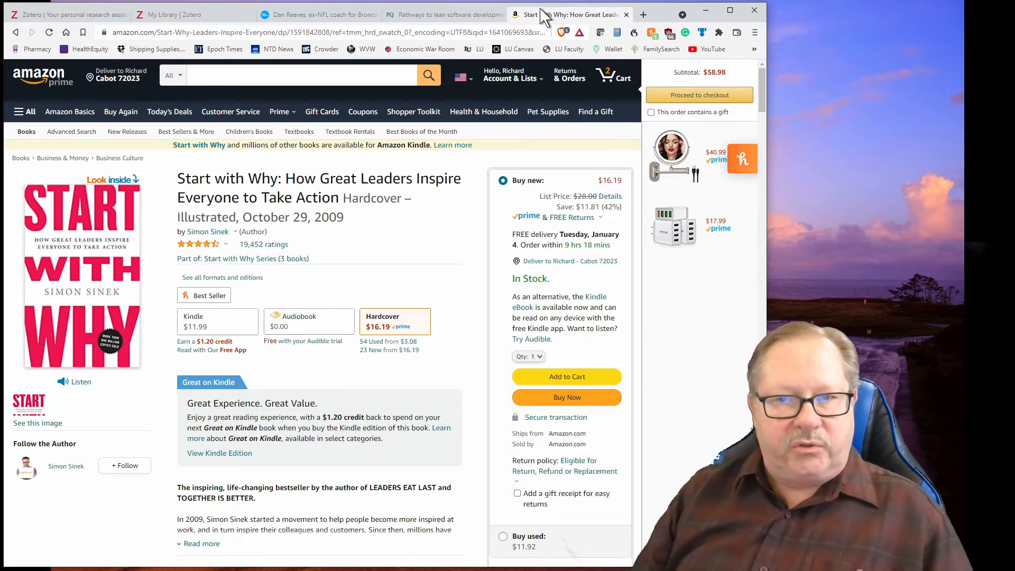
mouse_move(440, 214)
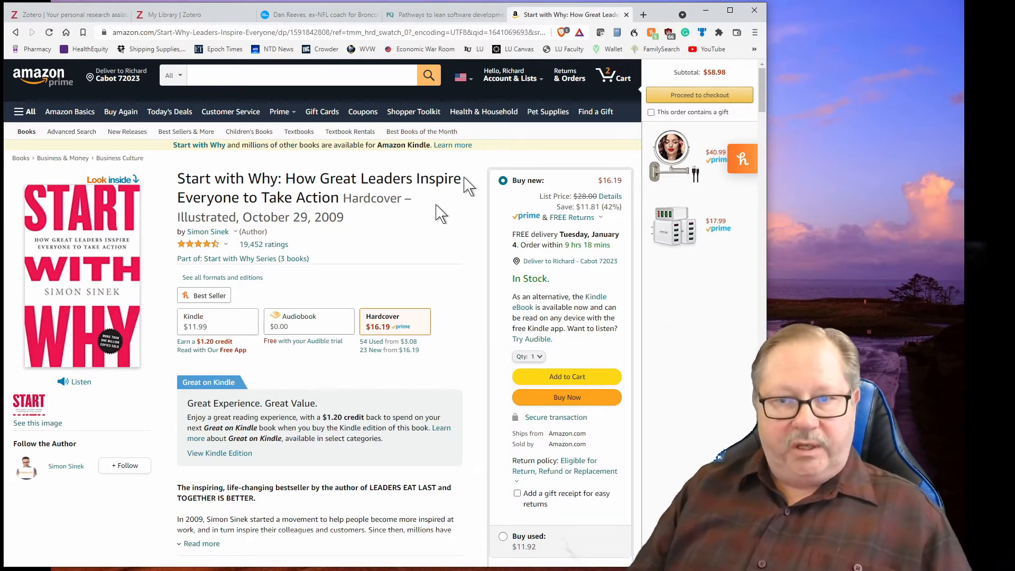
mouse_move(616, 33)
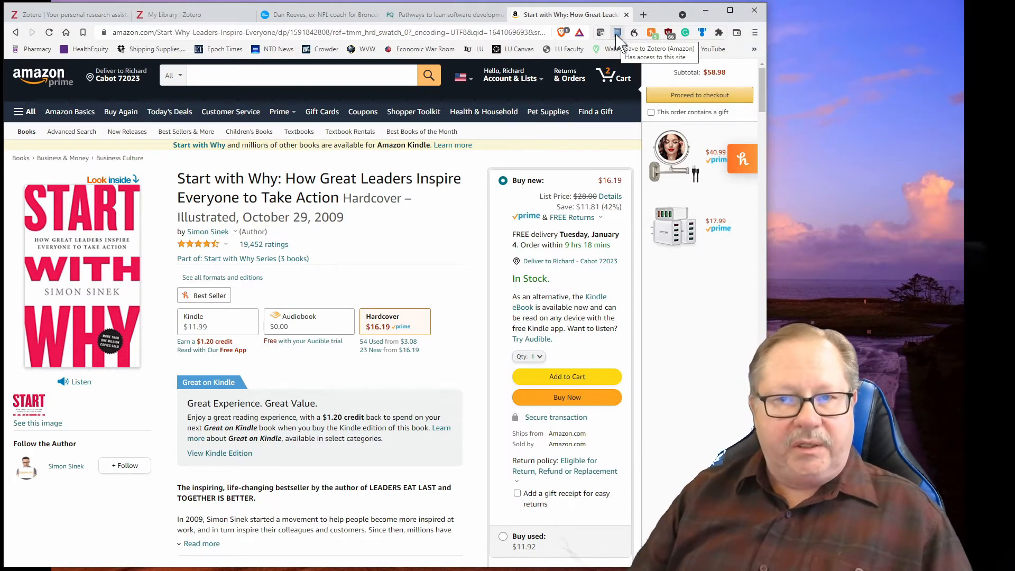
mouse_move(384, 336)
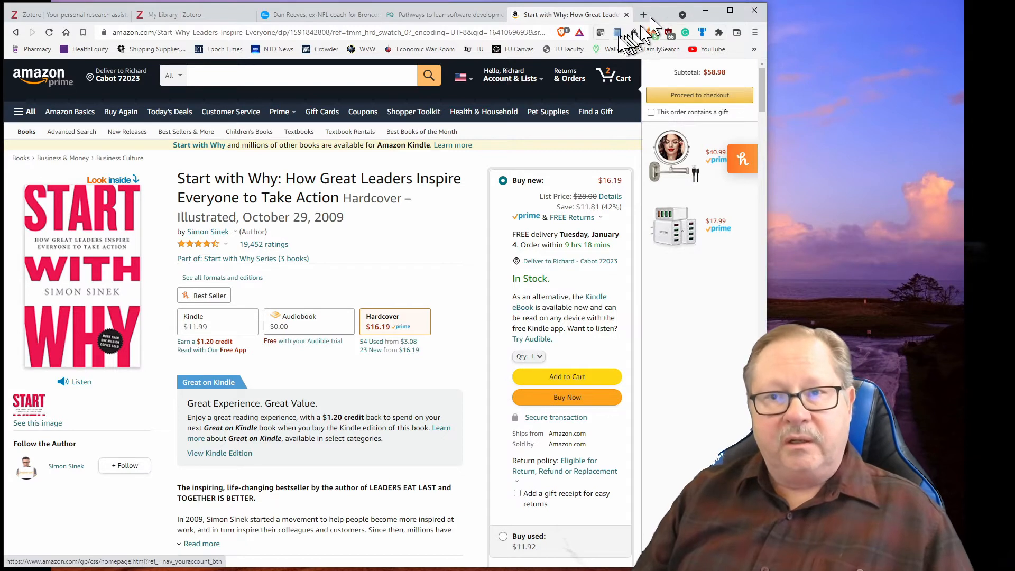
mouse_move(616, 33)
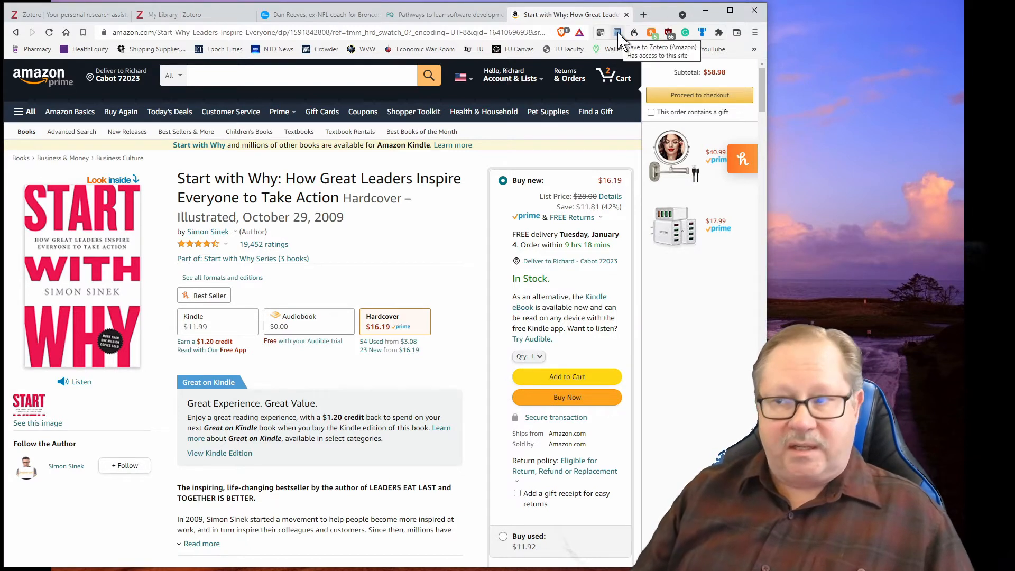
Save Start with Why from Amazon into Zotero as a book record by Sinek.
left_click(616, 32)
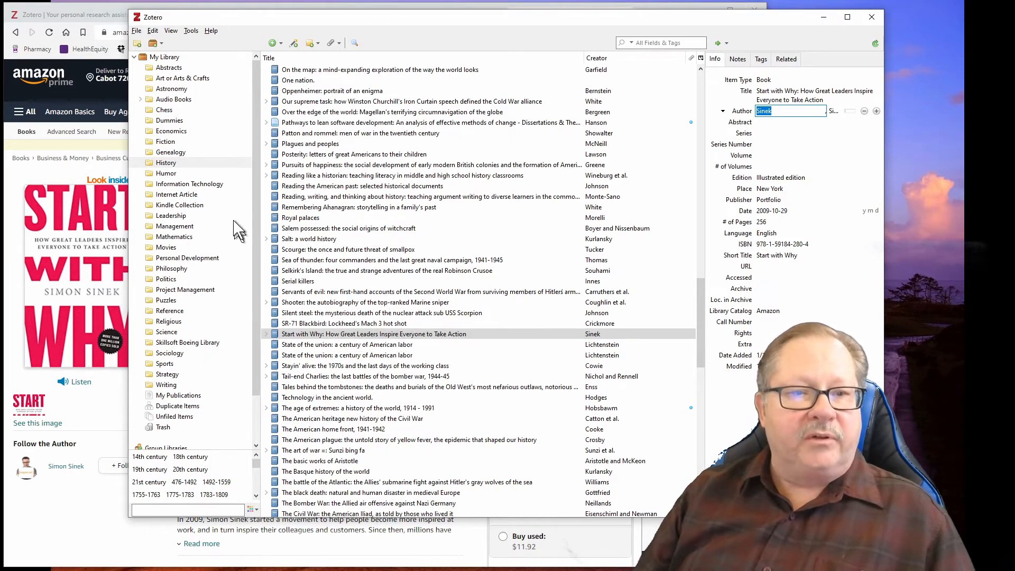
mouse_move(641, 329)
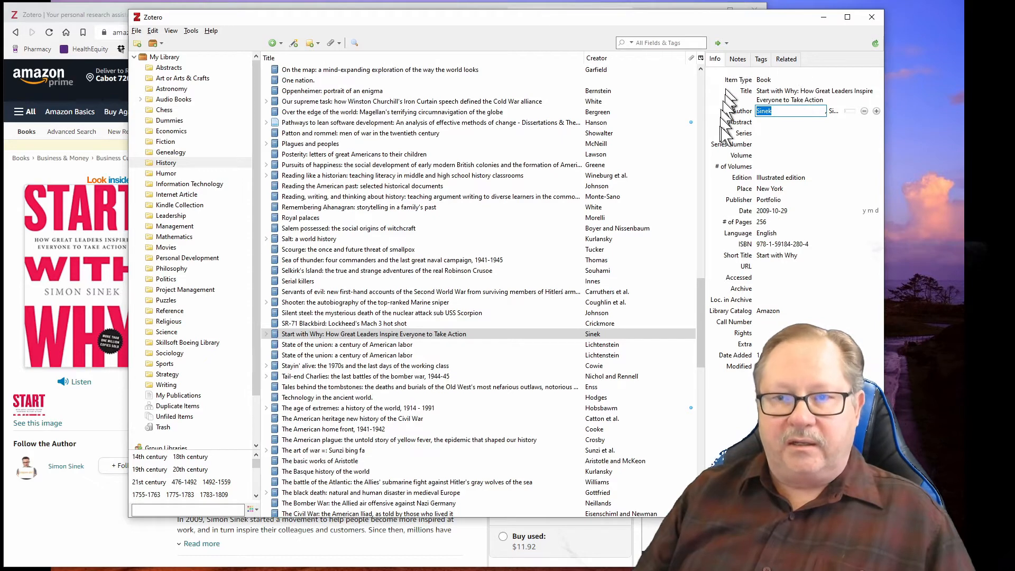
mouse_move(747, 62)
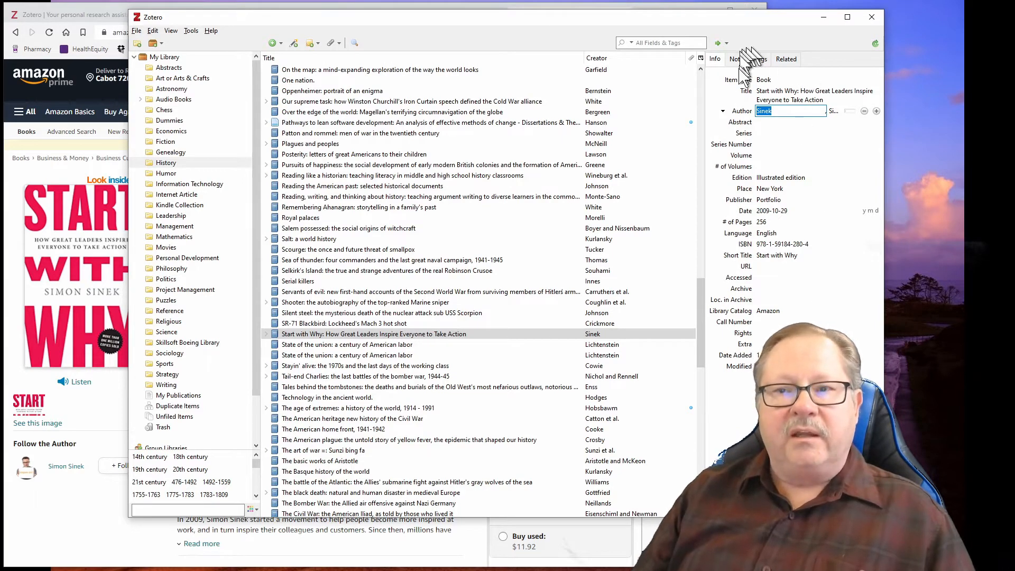
mouse_move(772, 127)
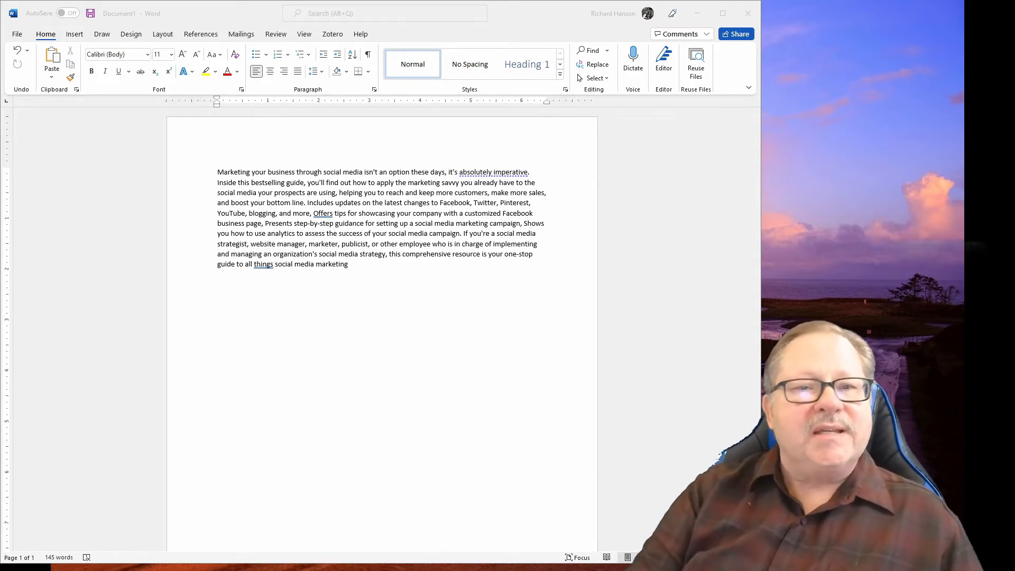
mouse_move(417, 287)
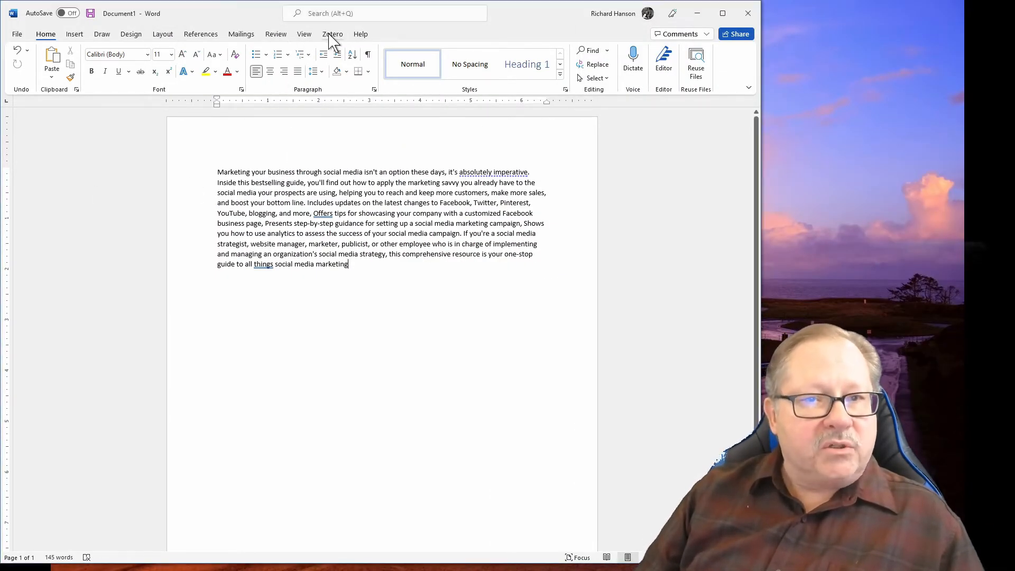
Show the Zotero ribbon tools in the Word marketing paragraph document.
left_click(332, 34)
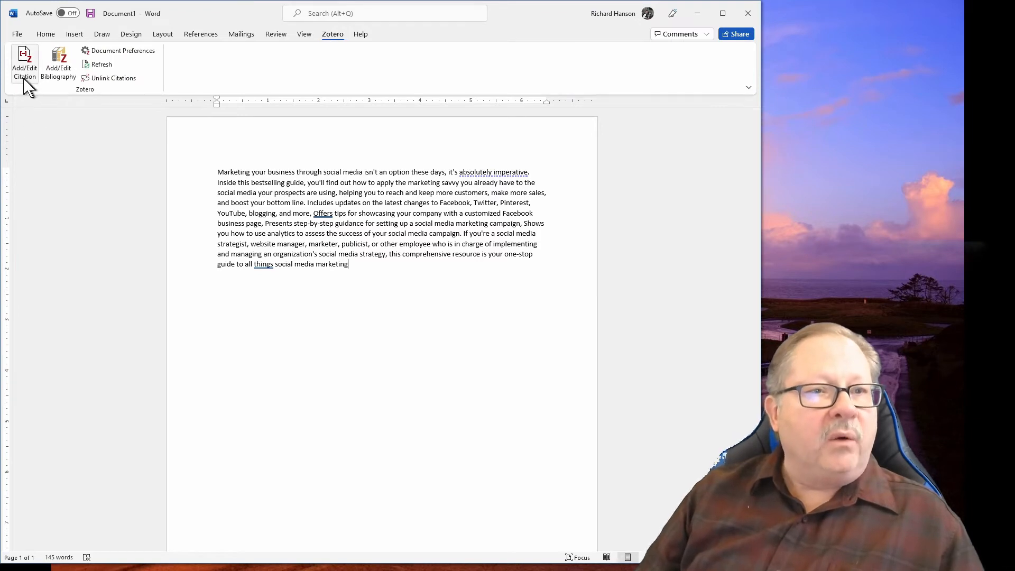
mouse_move(24, 62)
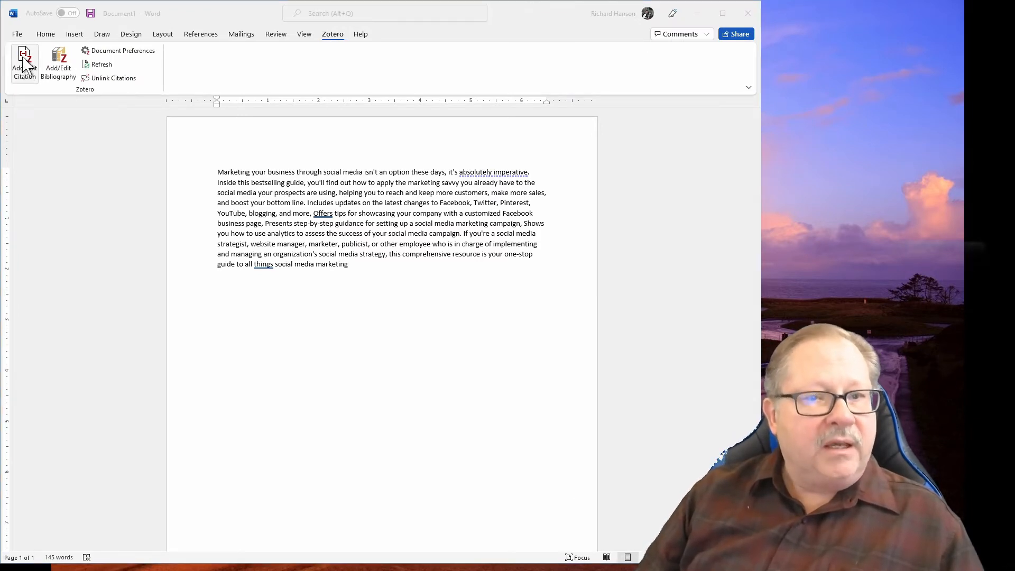
mouse_move(582, 101)
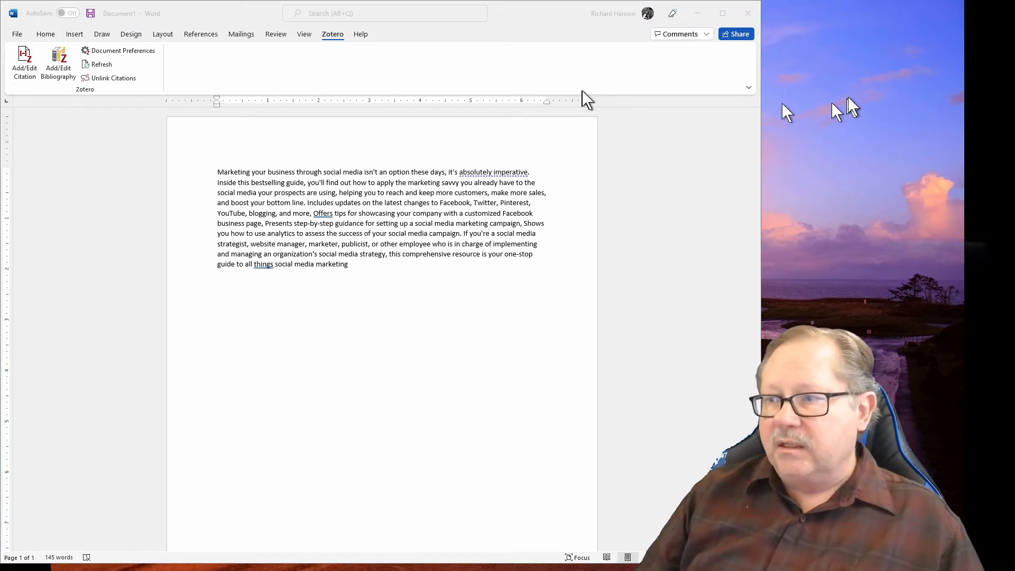
Set the document's Zotero citation style to APA 7th edition in Document Preferences.
left_click(118, 51)
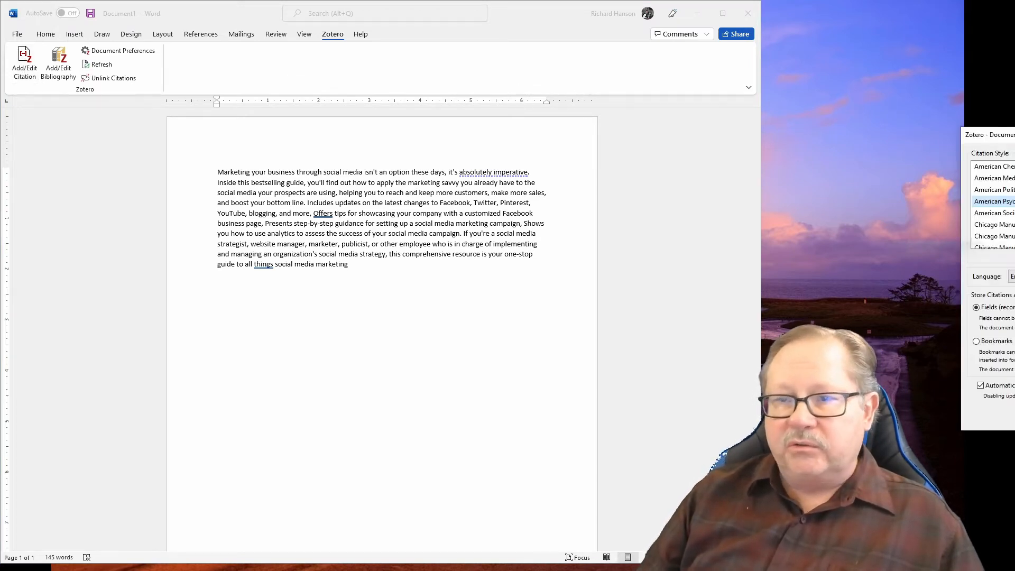
left_click(123, 51)
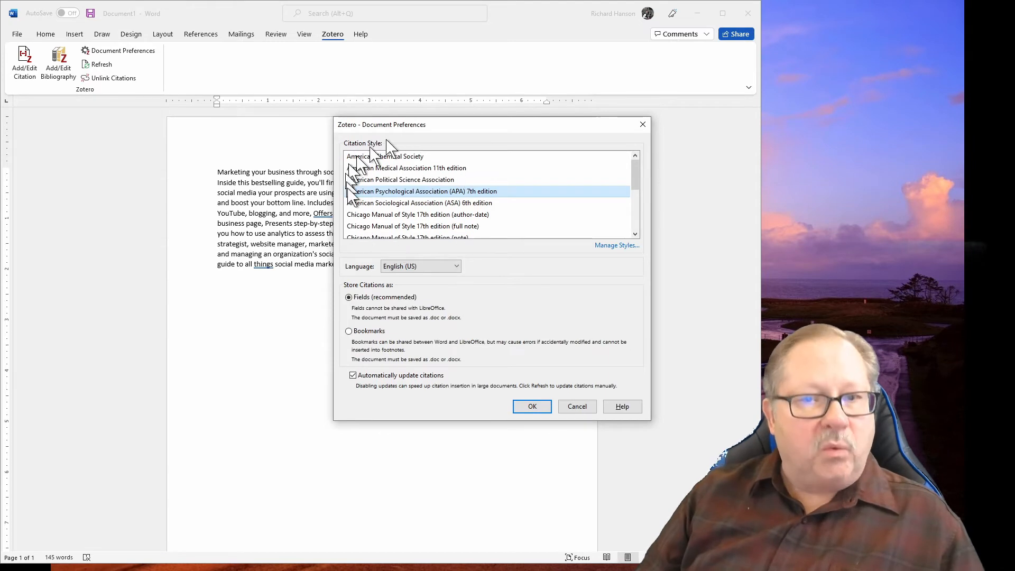
mouse_move(495, 275)
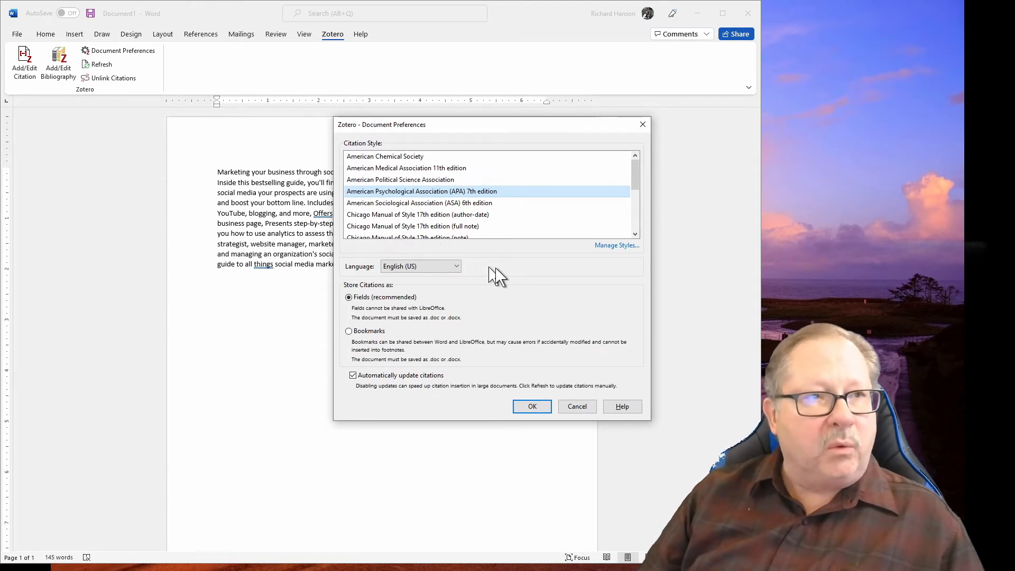
mouse_move(388, 202)
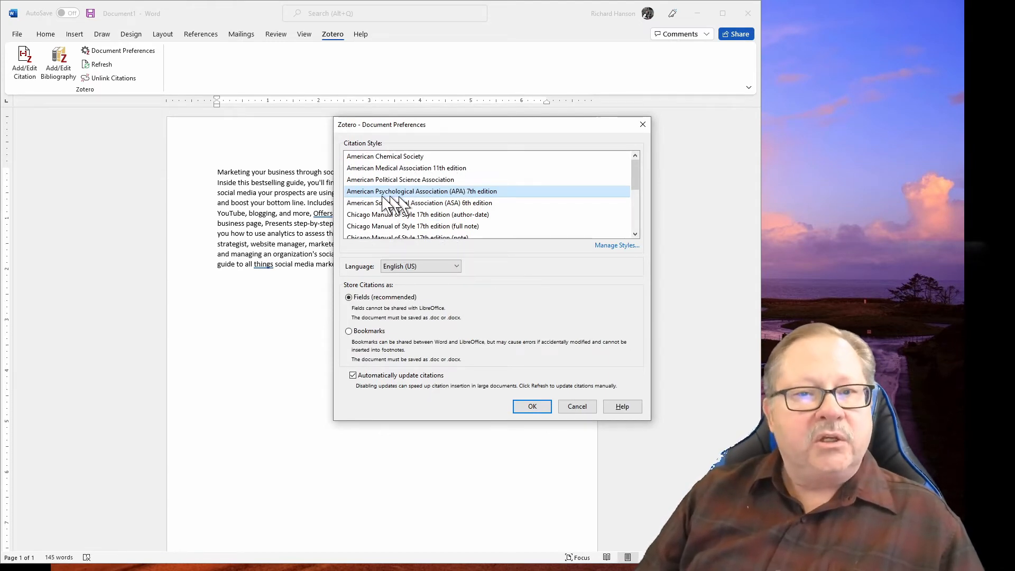
mouse_move(434, 194)
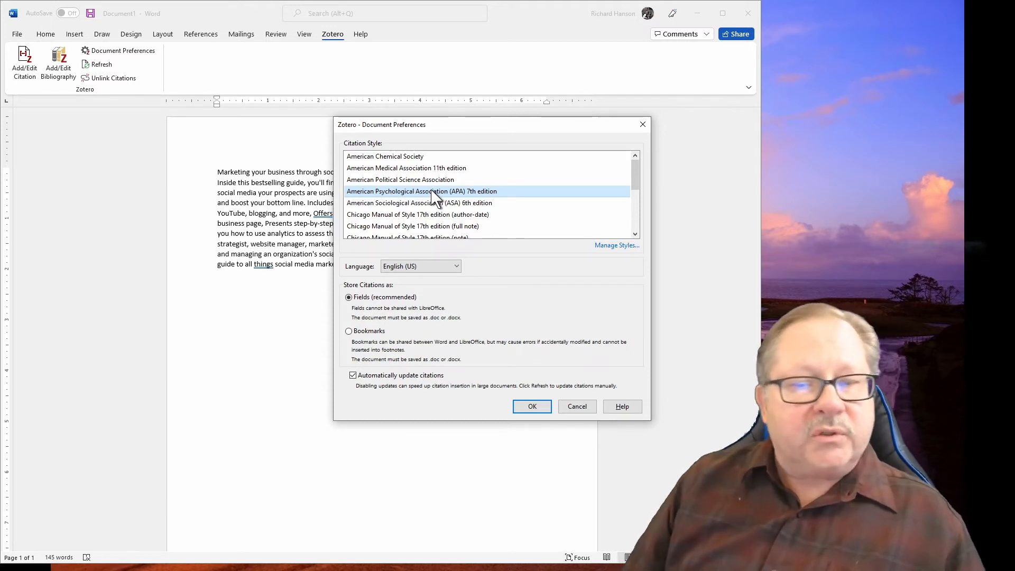
mouse_move(494, 198)
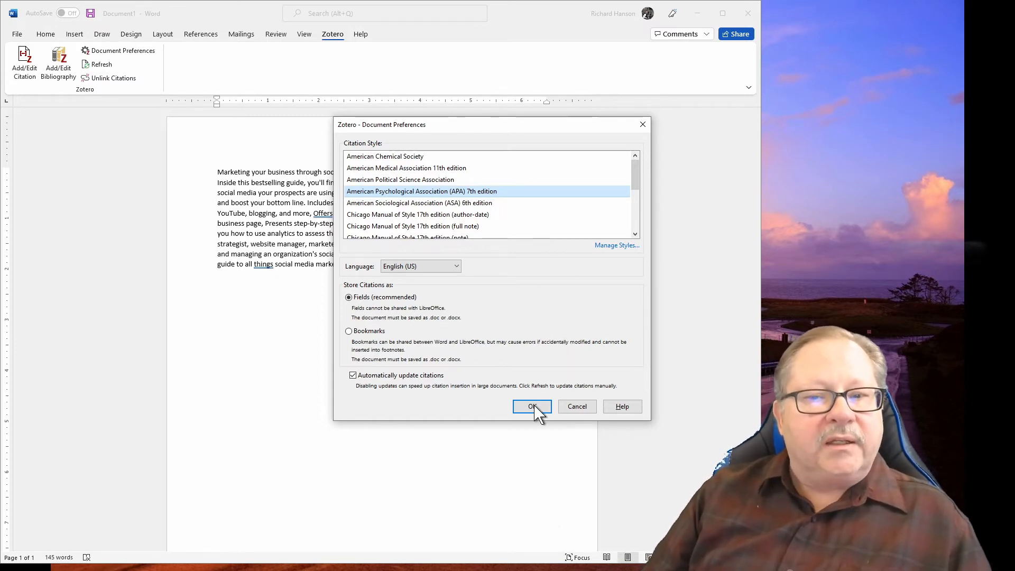
left_click(532, 406)
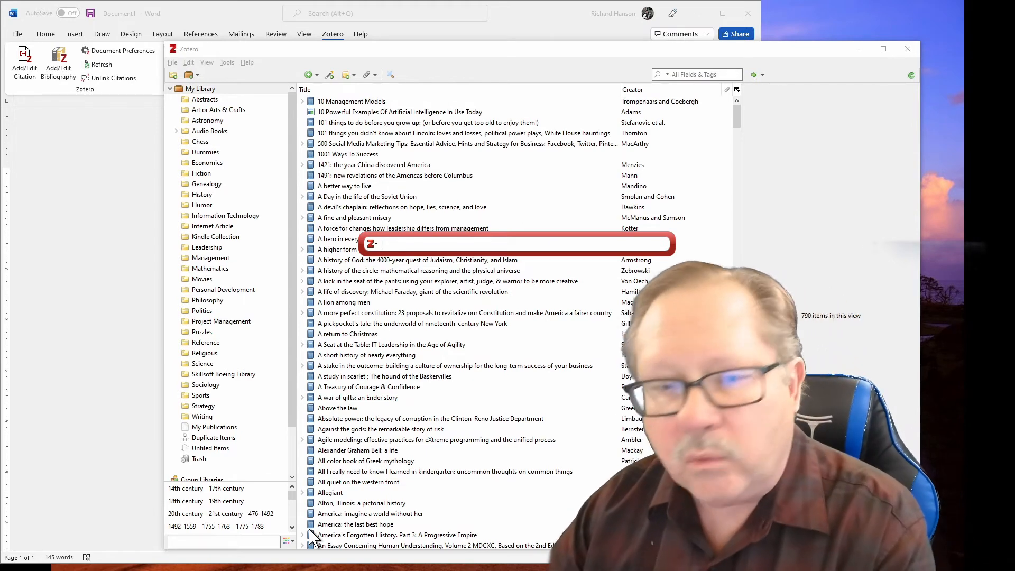
Insert the (Zimmerman & Ng, 2015) citation by searching 'social media marketing' in the quick-format bar.
type("social media")
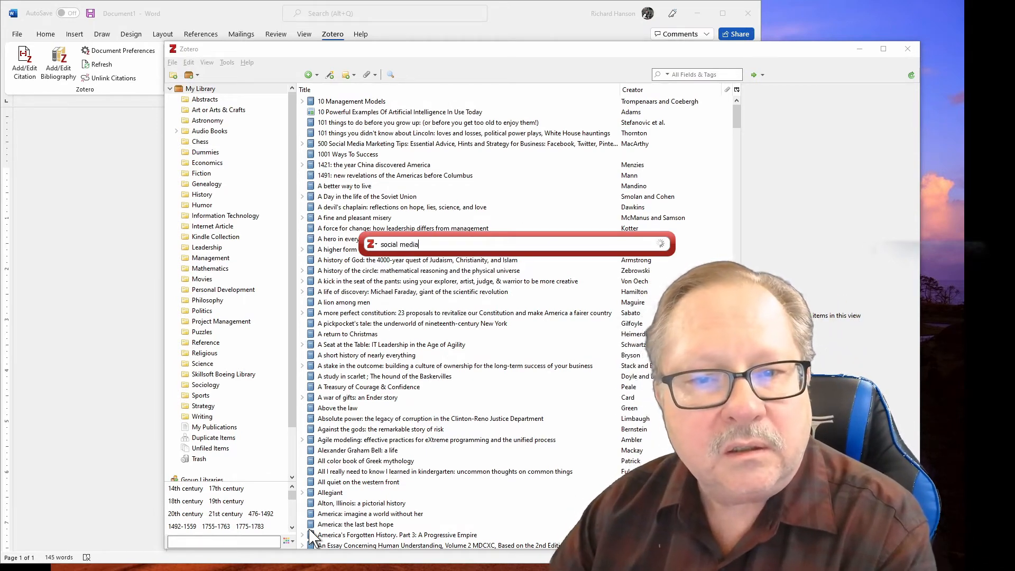
type("marketing")
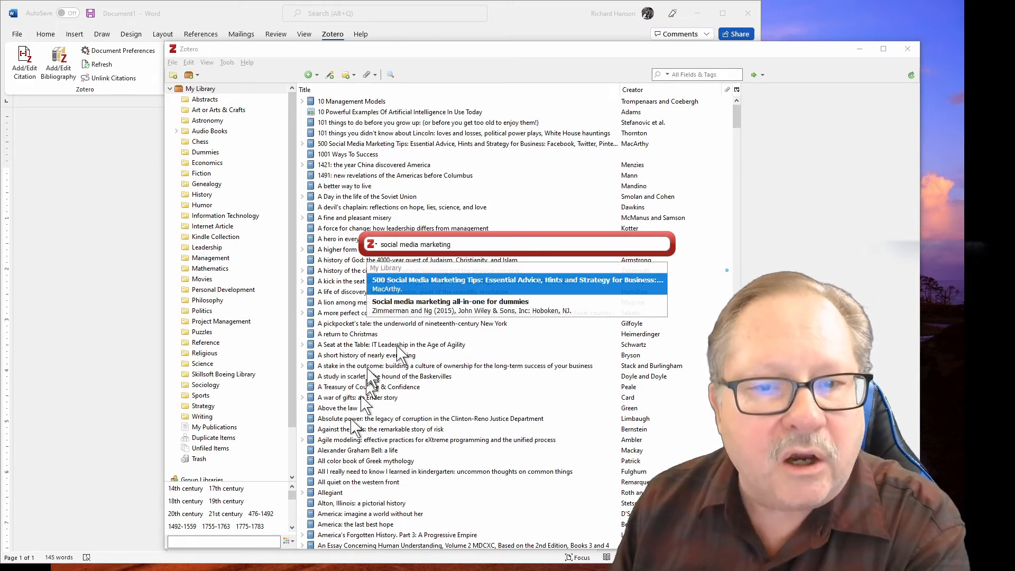
left_click(451, 301)
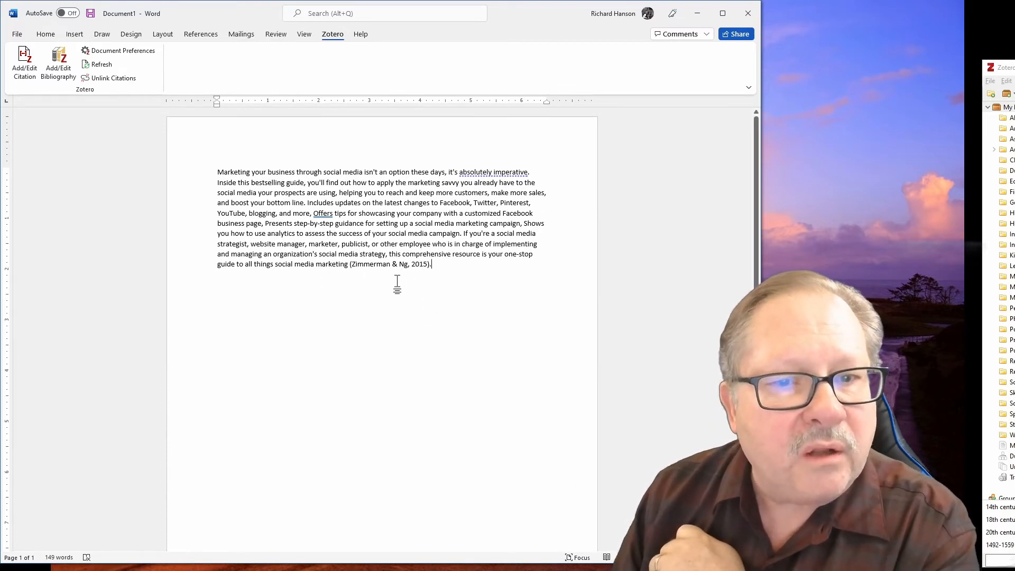
Begin a new page and add a centered 'References' heading on it.
scroll("down", 3)
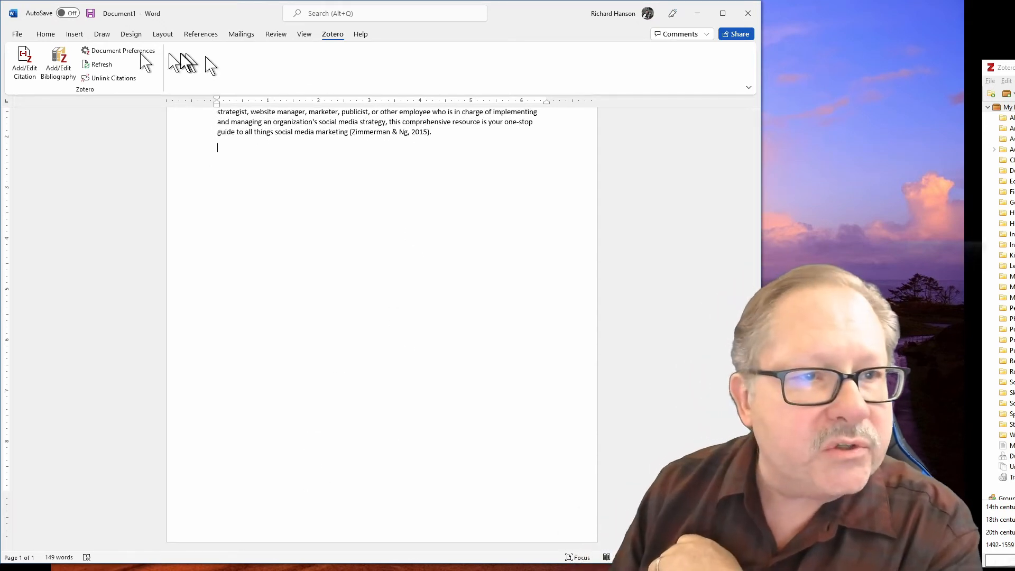
left_click(74, 33)
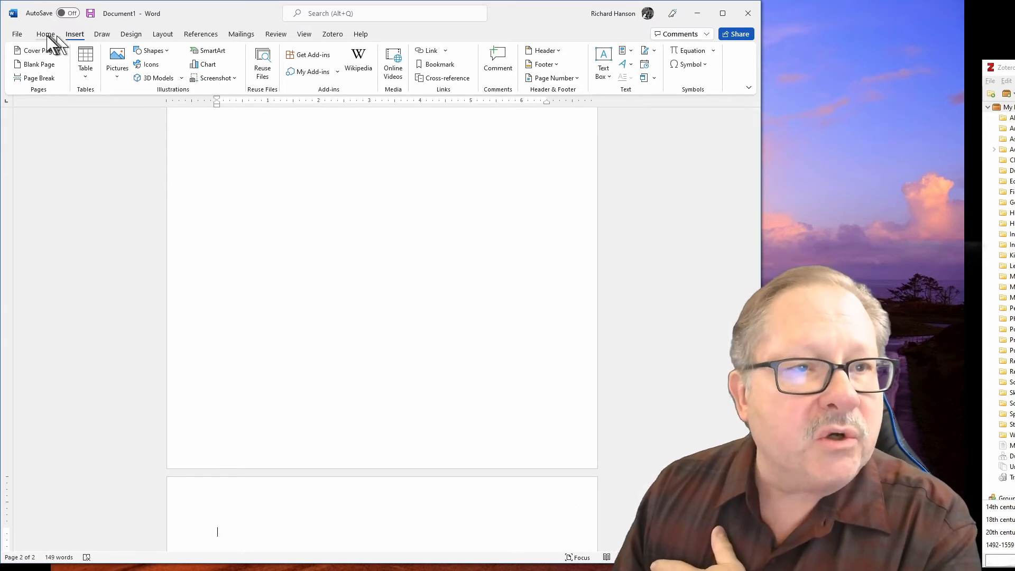
left_click(45, 34)
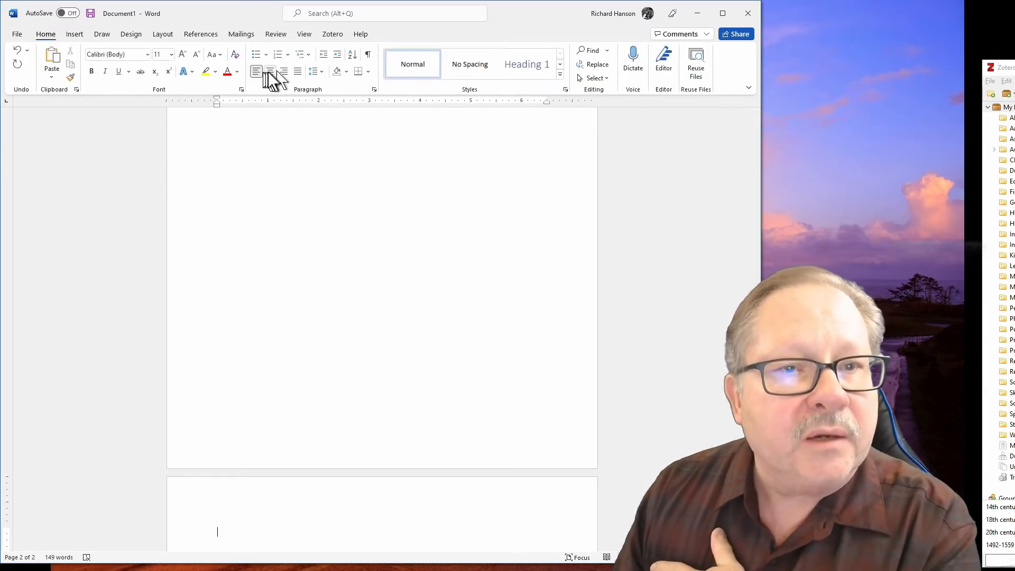
type("Re")
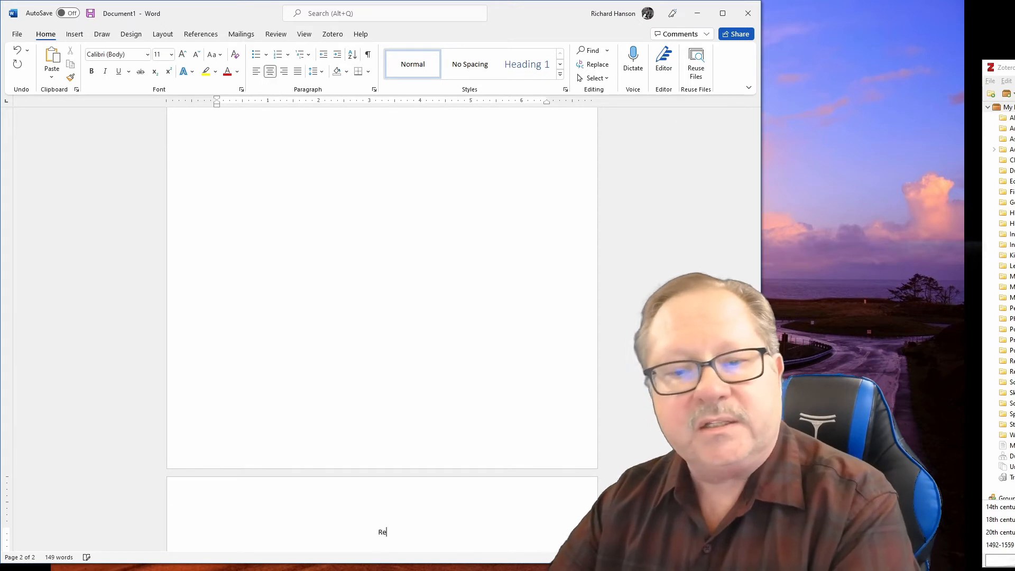
type("ferences")
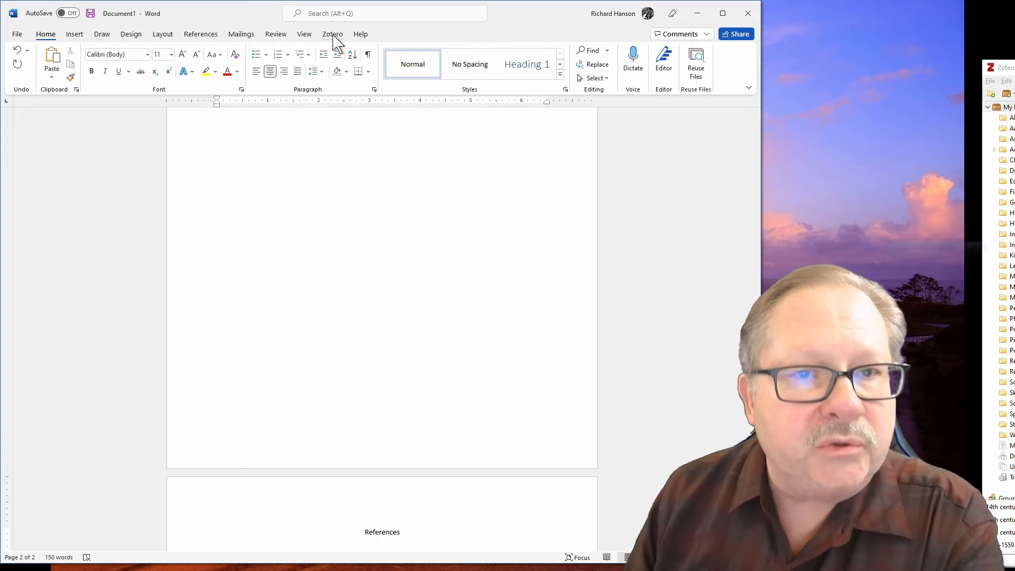
left_click(331, 33)
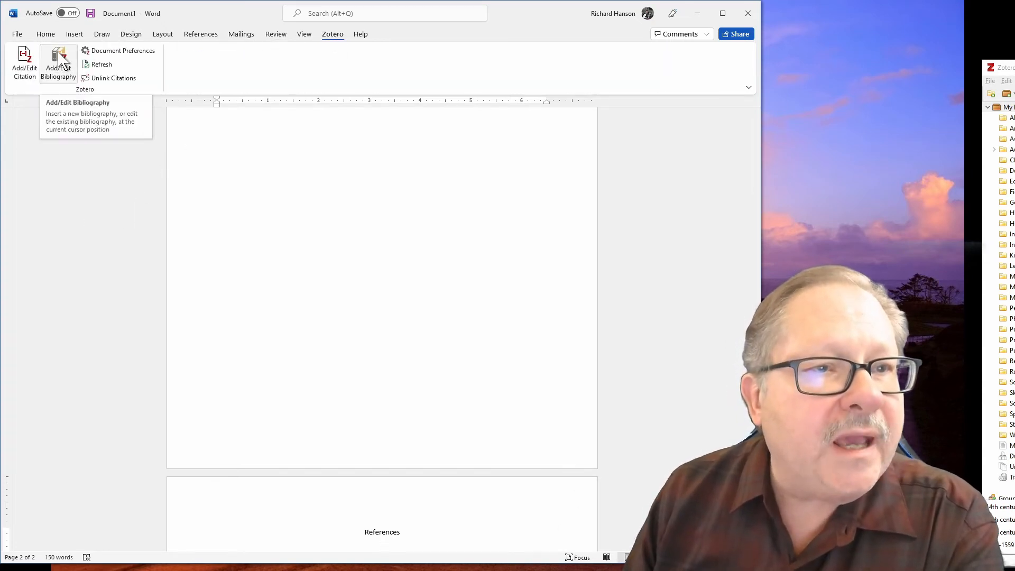
Insert the Zotero bibliography under the heading and inspect the Zimmerman & Ng (2015) entry.
left_click(58, 64)
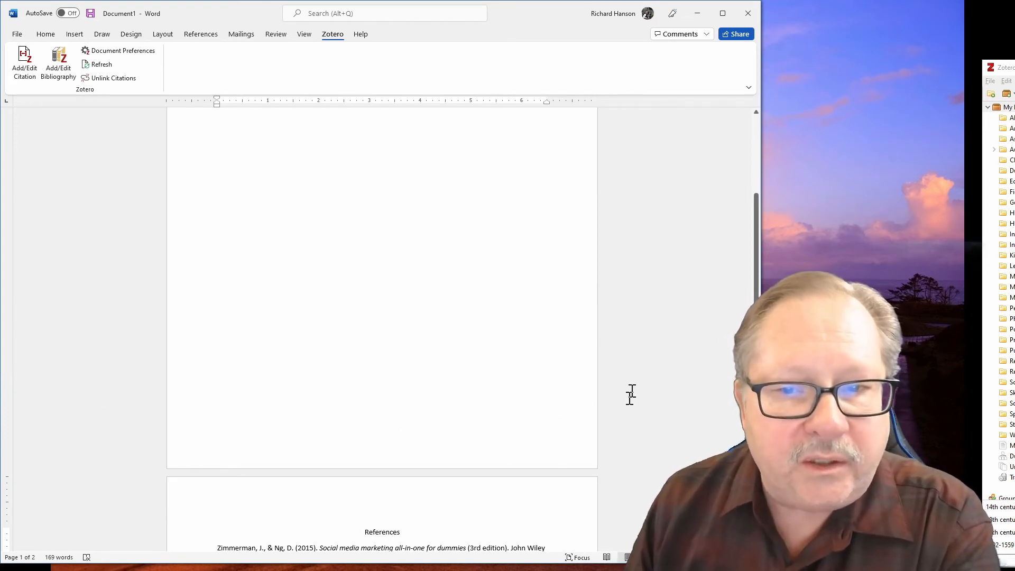
scroll("down", 3)
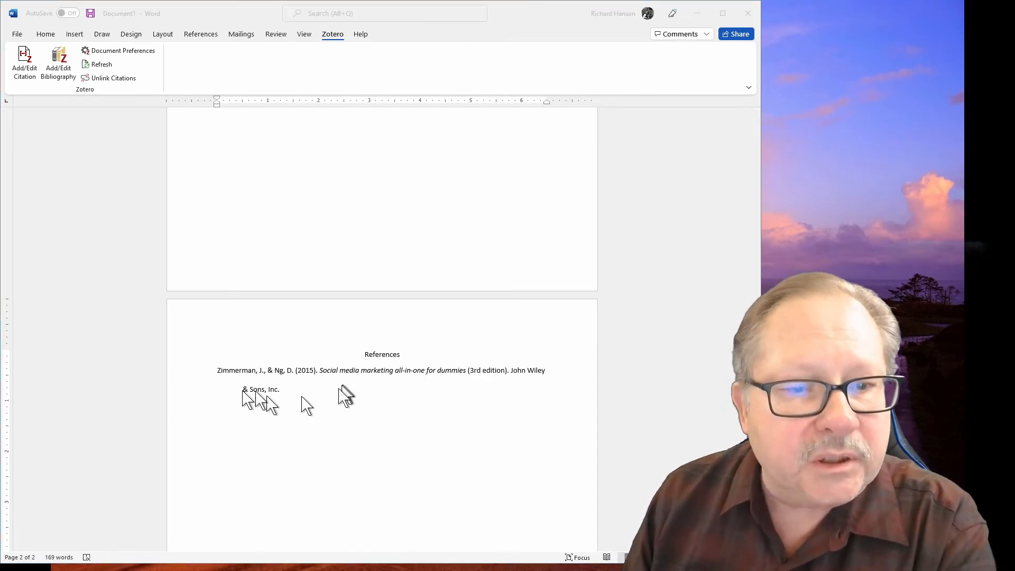
mouse_move(547, 394)
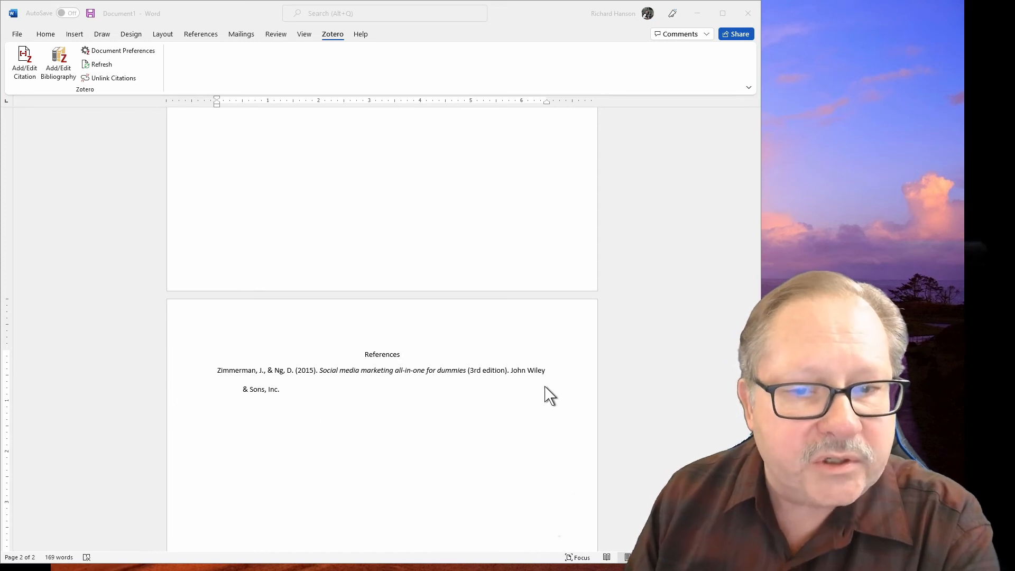
scroll("up", 3)
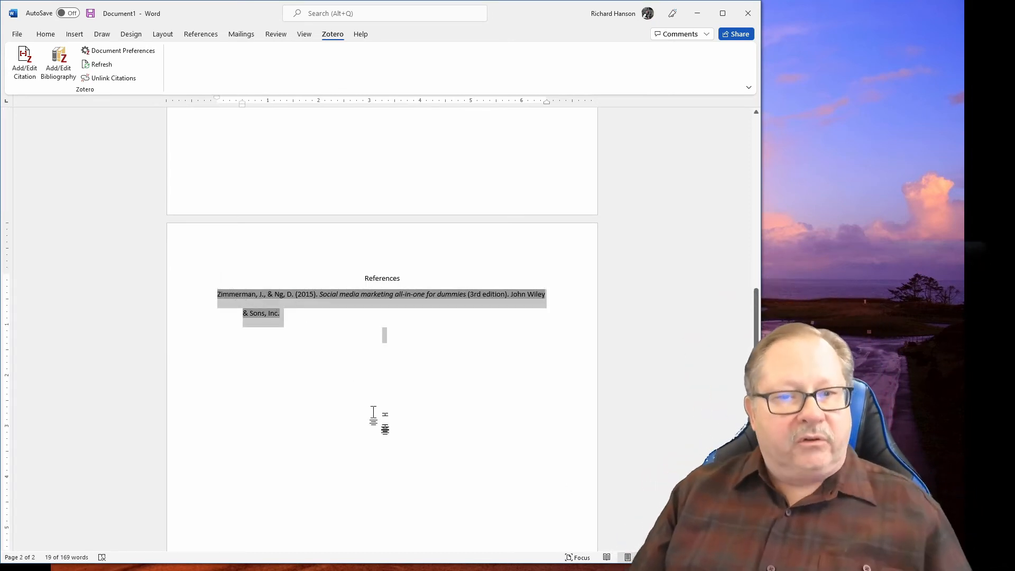
left_click(313, 360)
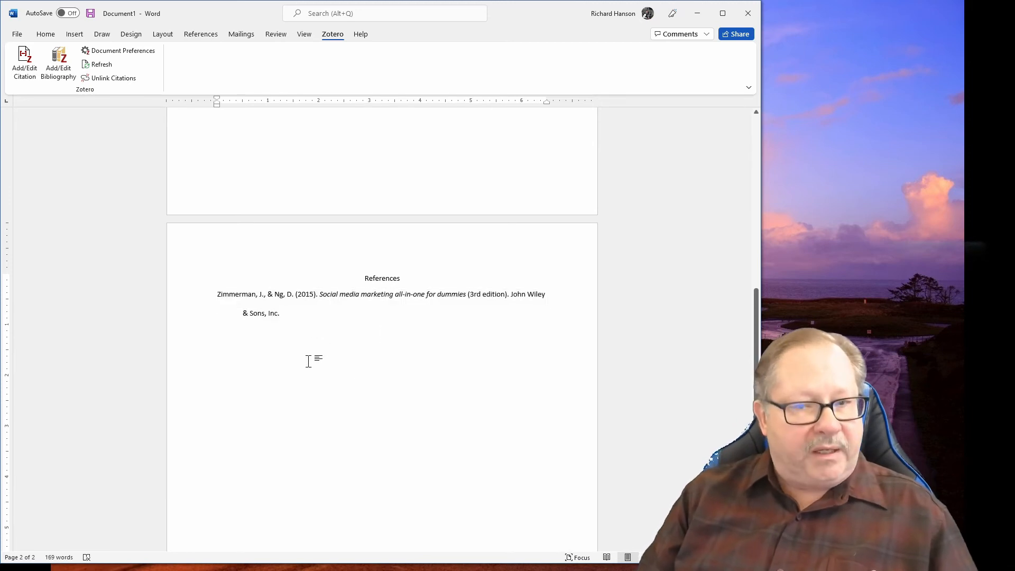
Review the hanging-indent APA entry and refresh it with Add/Edit Bibliography.
left_click(381, 331)
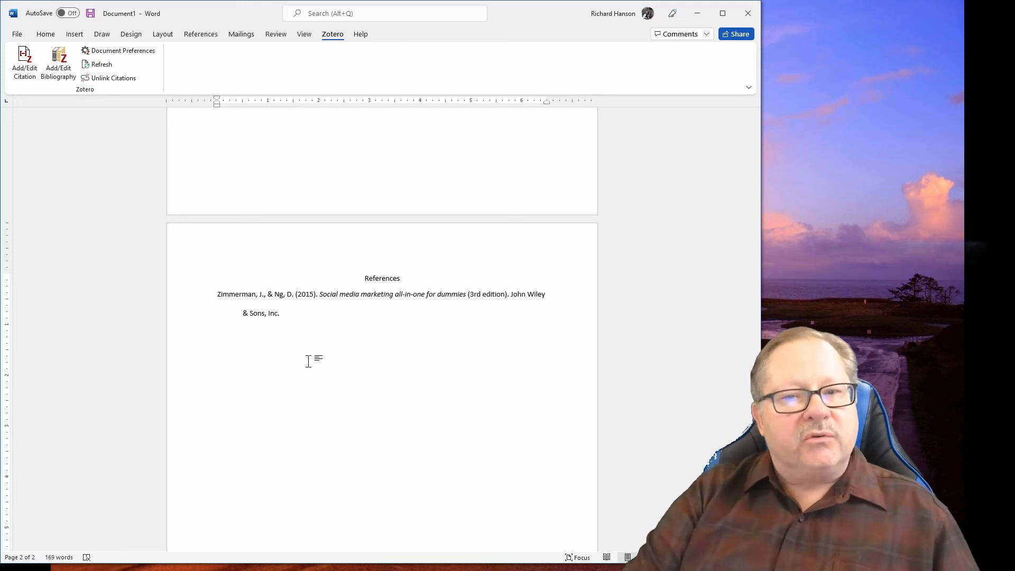
left_click(381, 332)
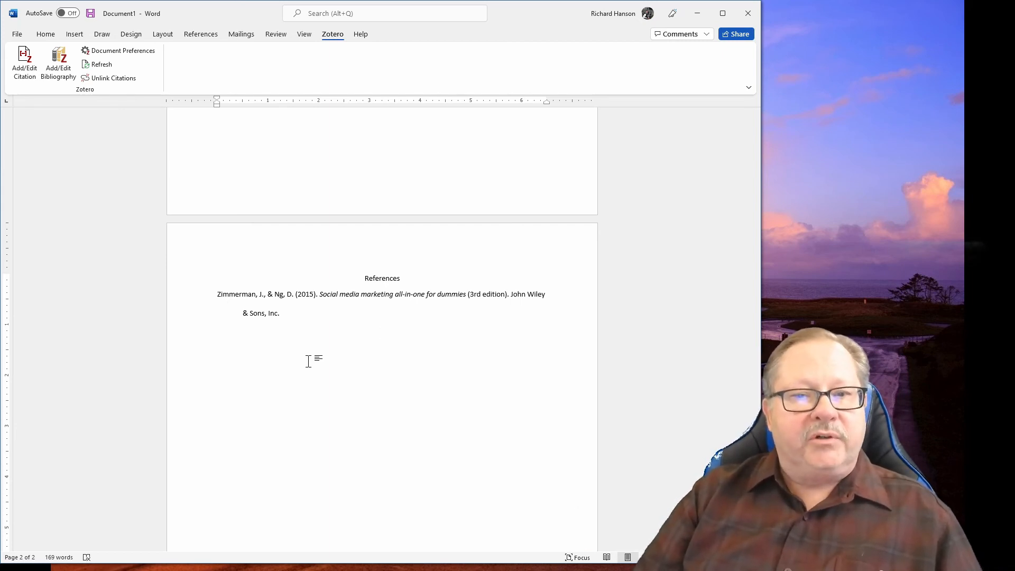
left_click(381, 330)
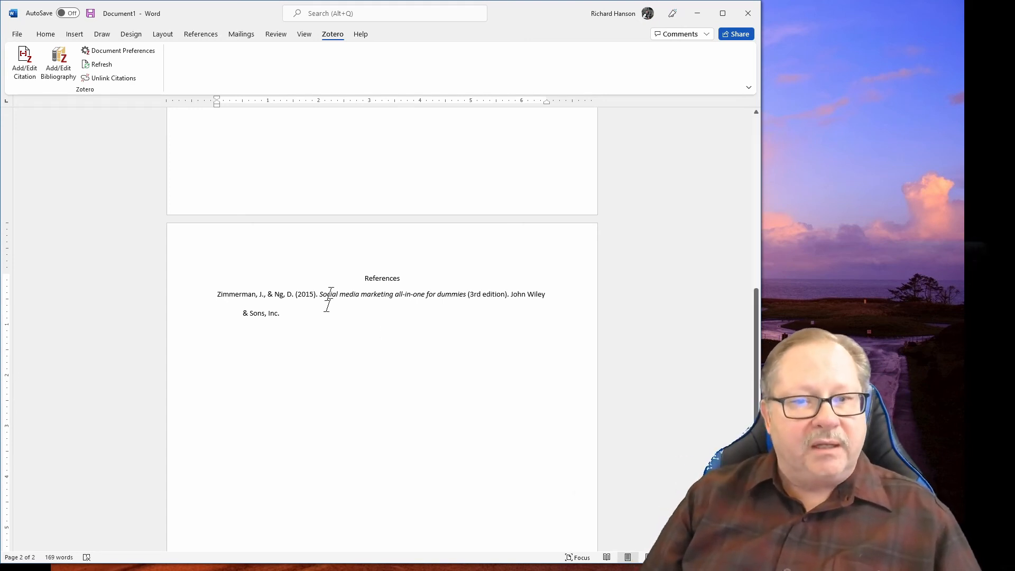
scroll("up", 3)
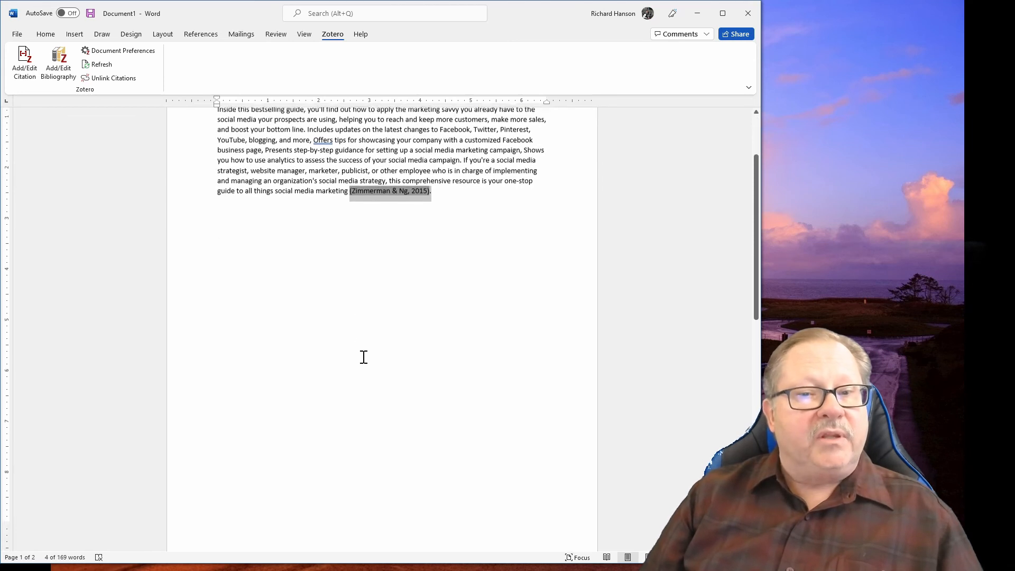
left_click(57, 62)
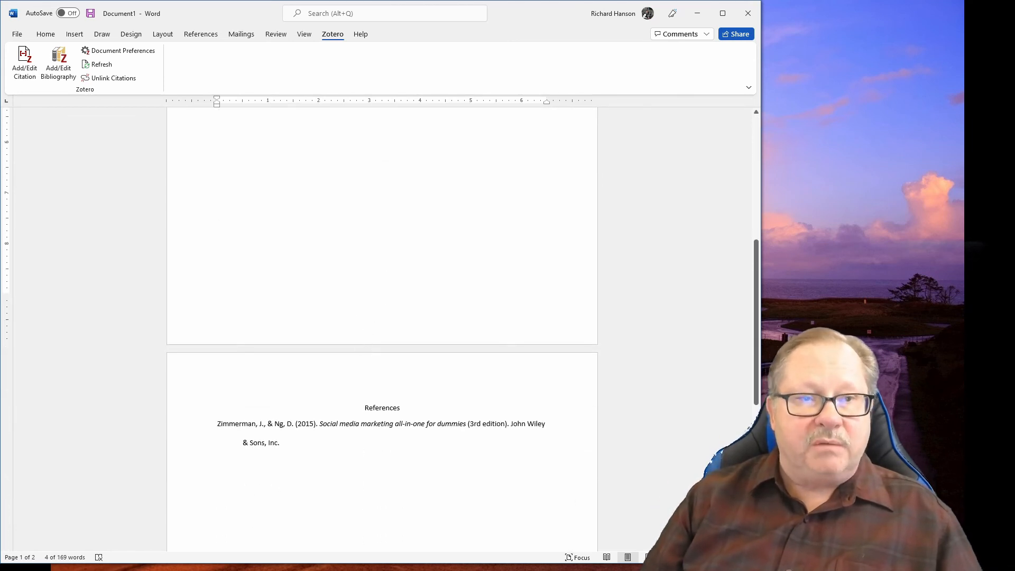